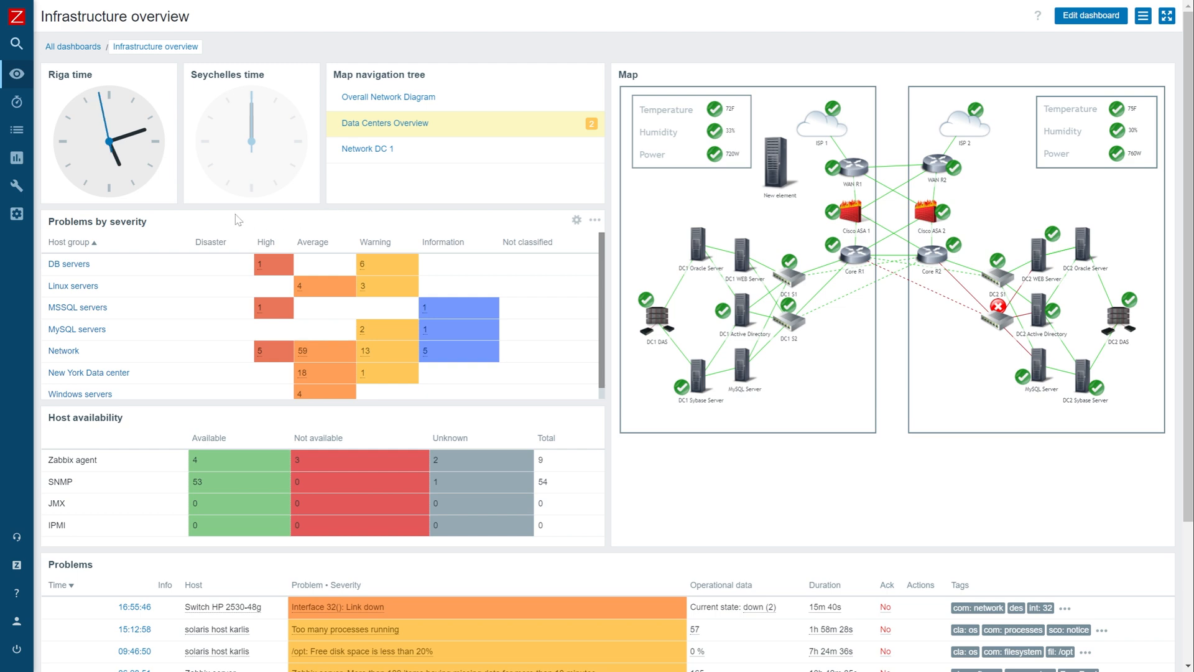
From Configuration > Hosts, open the empty discovery rules list of Linux Server - SNMP
left_click(17, 185)
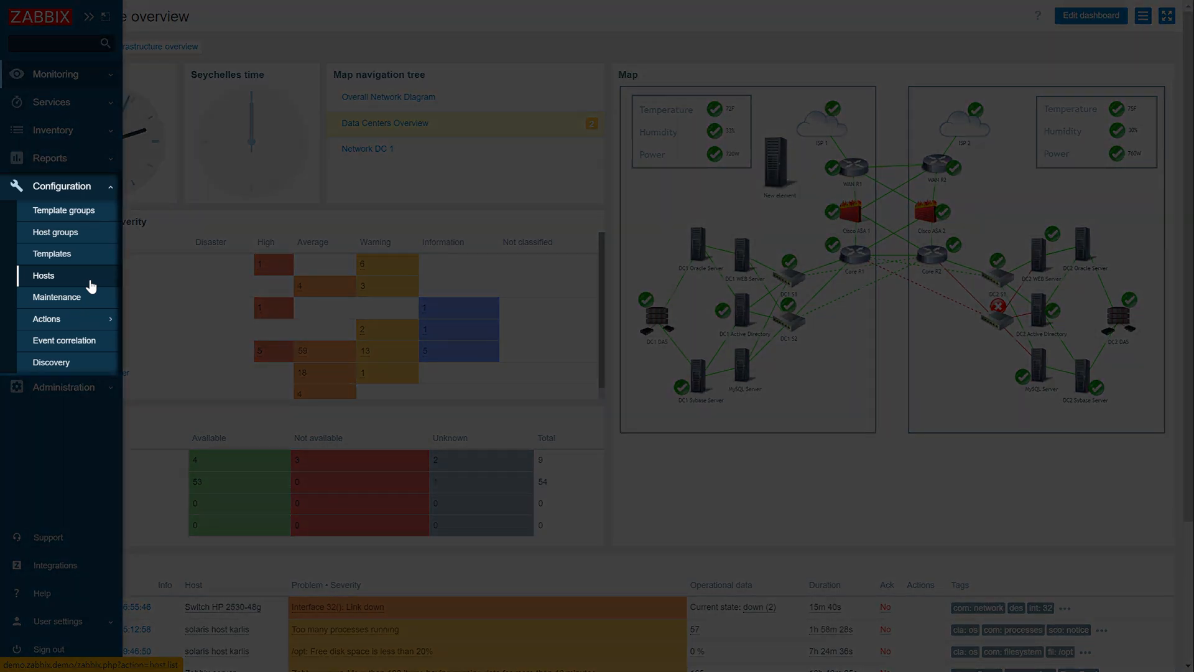
left_click(44, 275)
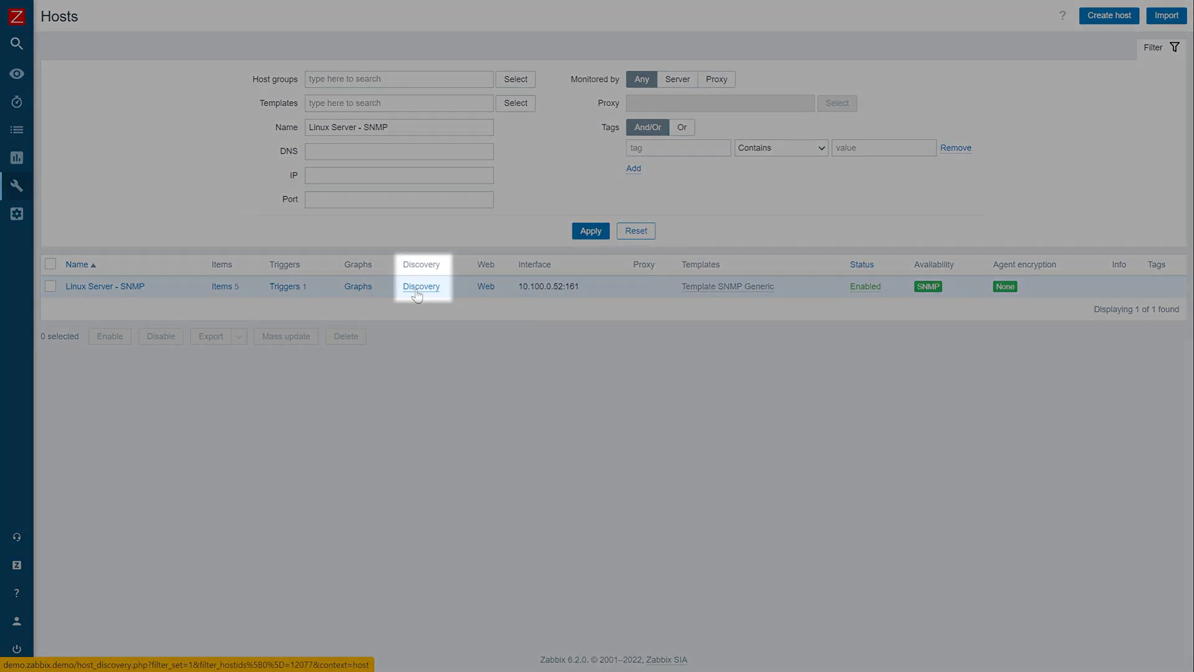
left_click(422, 286)
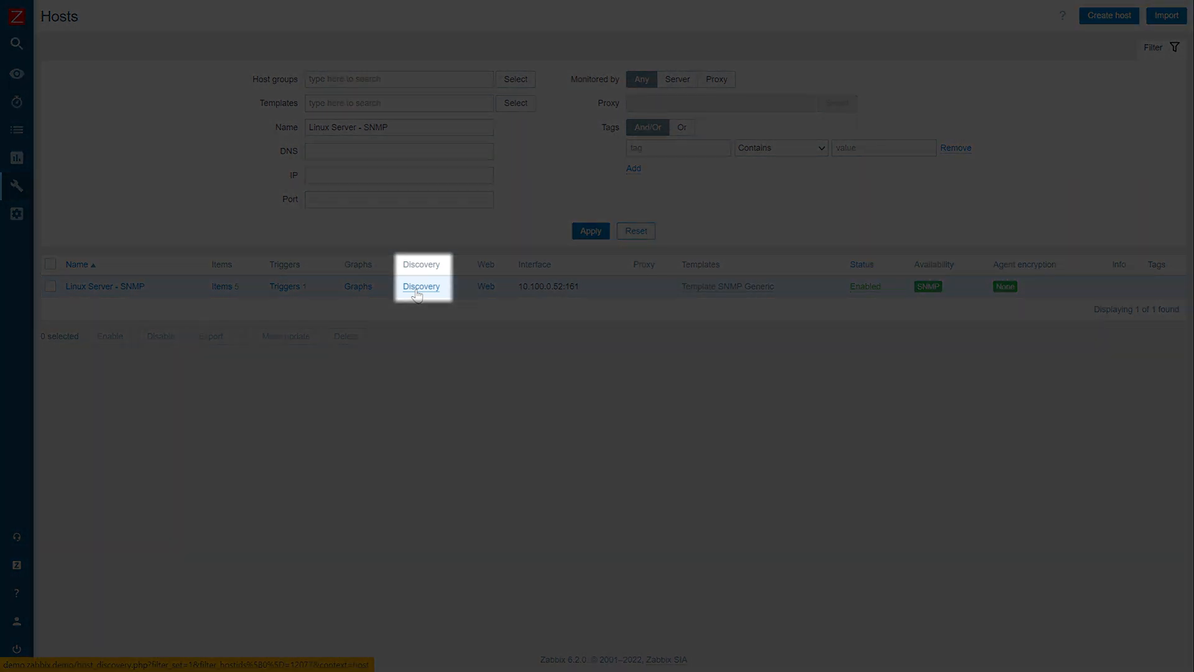
left_click(422, 286)
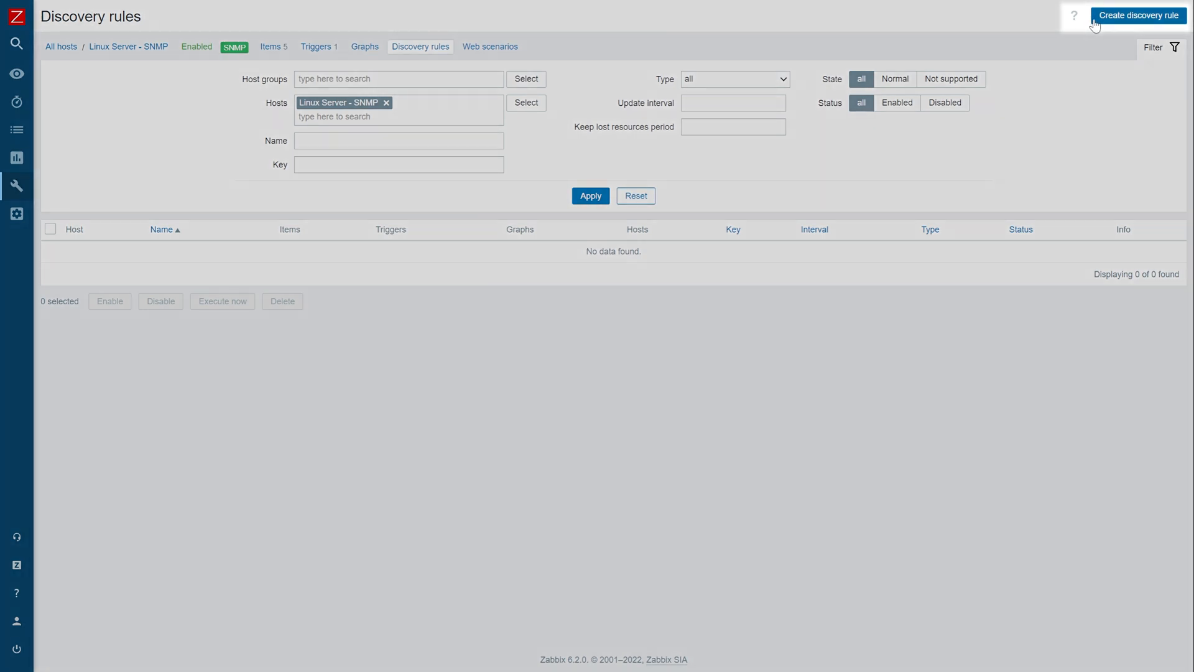
Create a new discovery rule named 'Network interfaces discovery'
left_click(1138, 15)
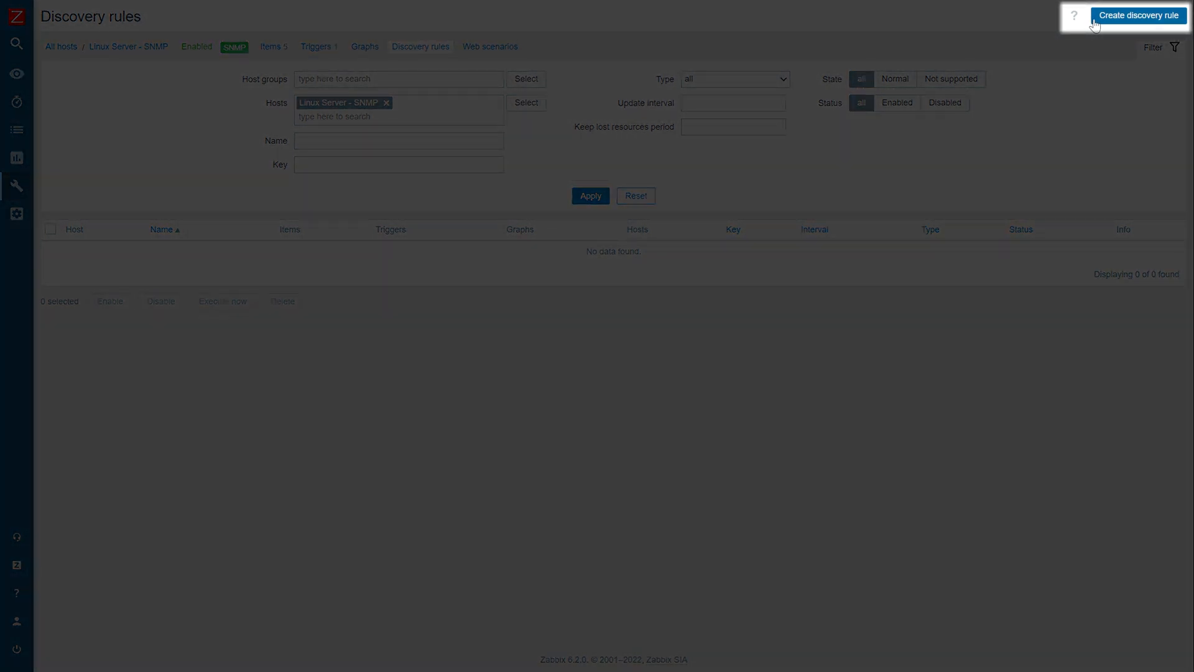
left_click(1138, 15)
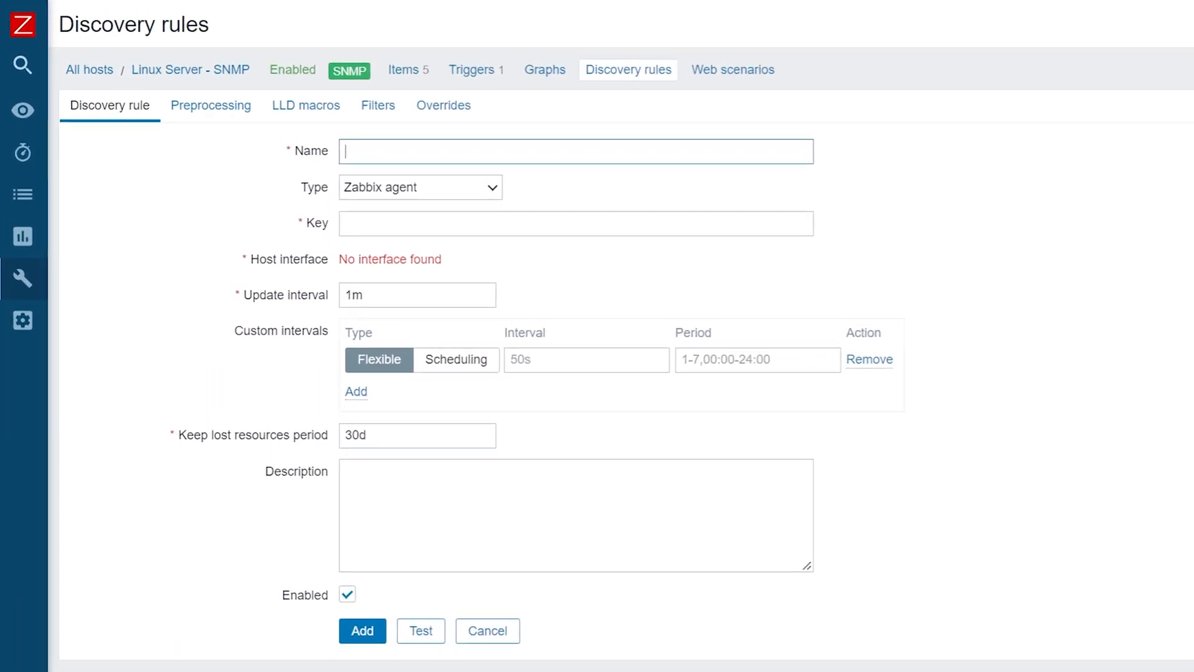
type("Network")
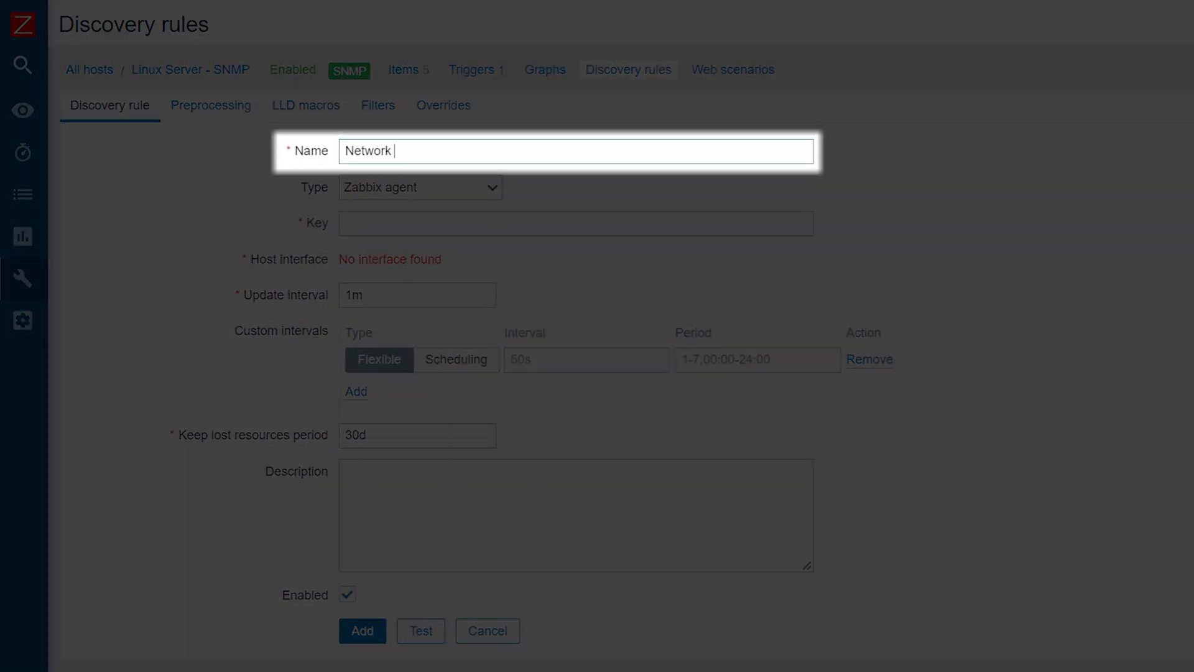
type("interfa")
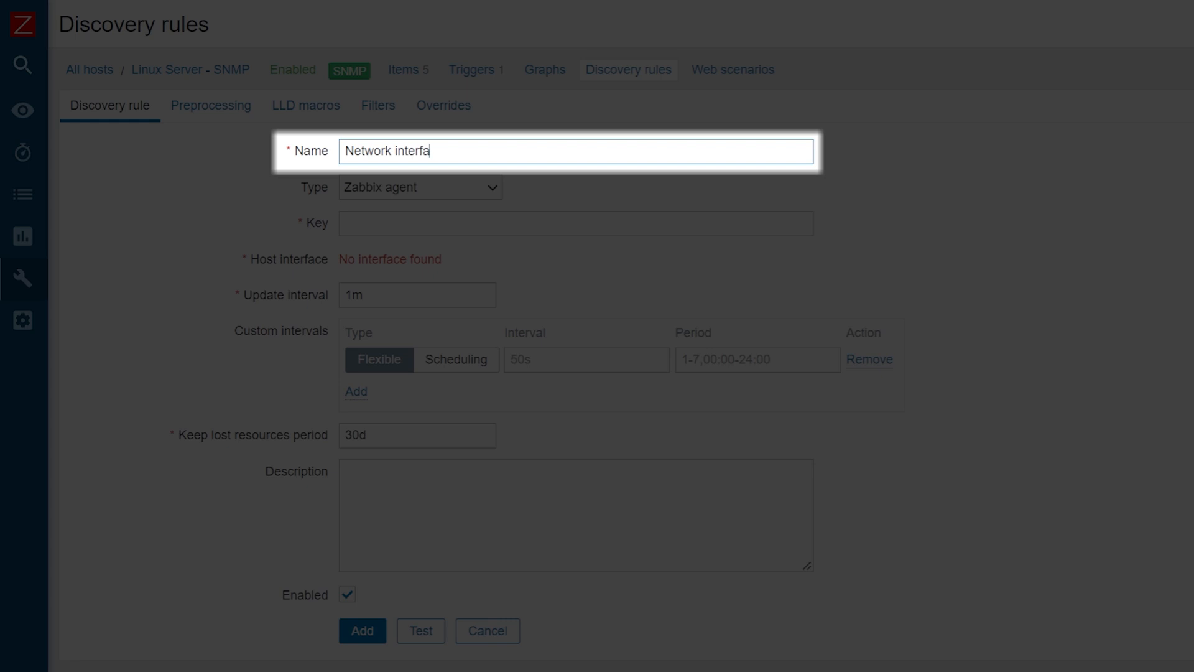
type("ces discovery")
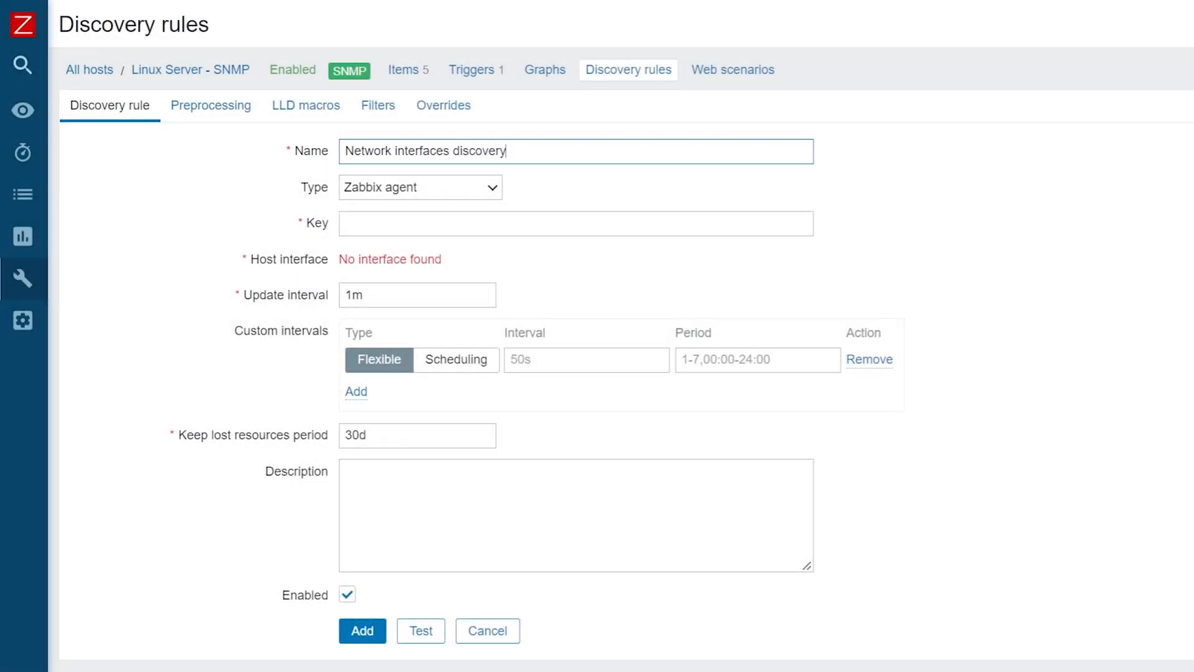
Make the rule an SNMP agent check with key net.if.discovery
left_click(419, 187)
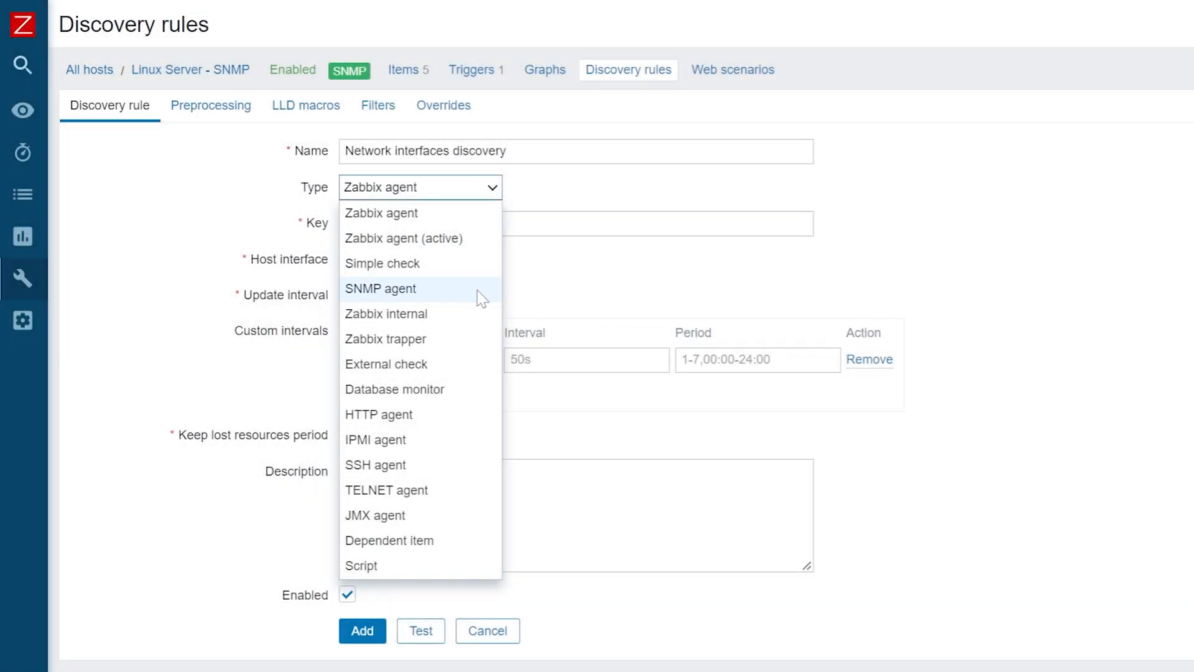
left_click(381, 287)
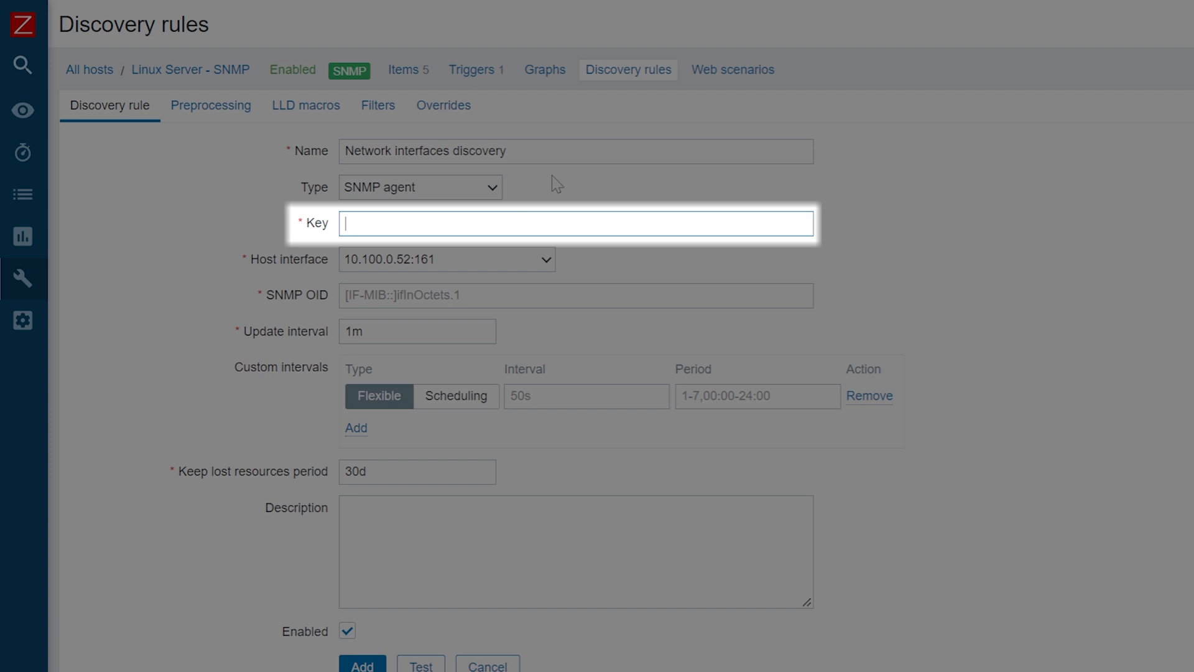
type("net.if.discover")
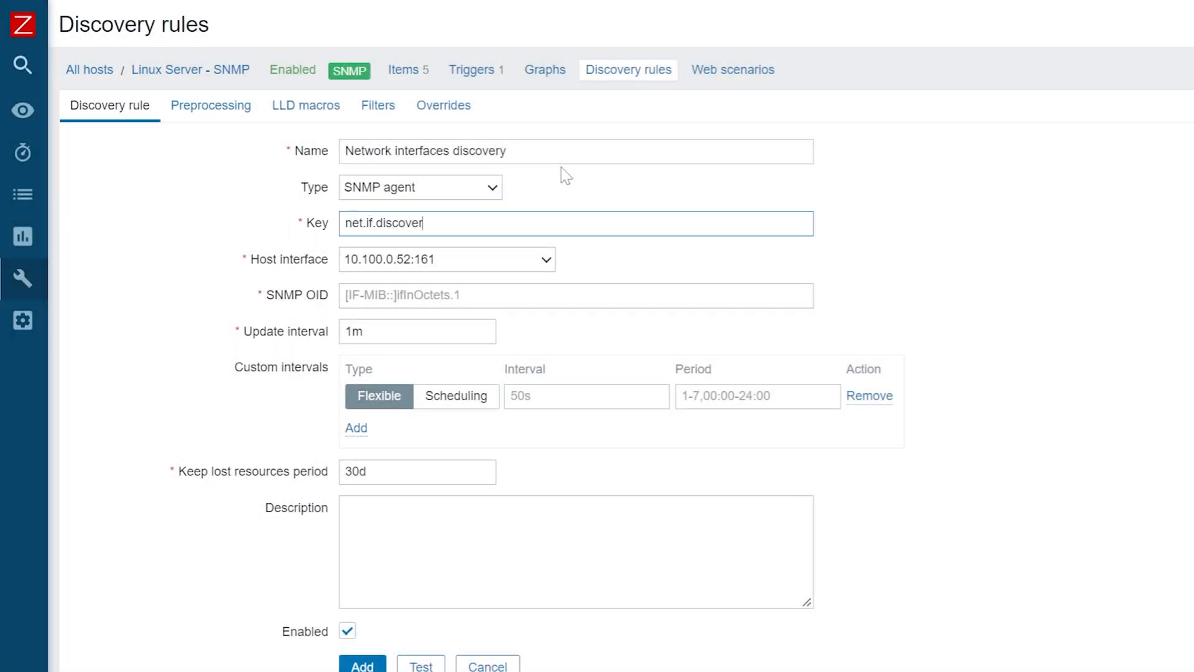
left_click(576, 295)
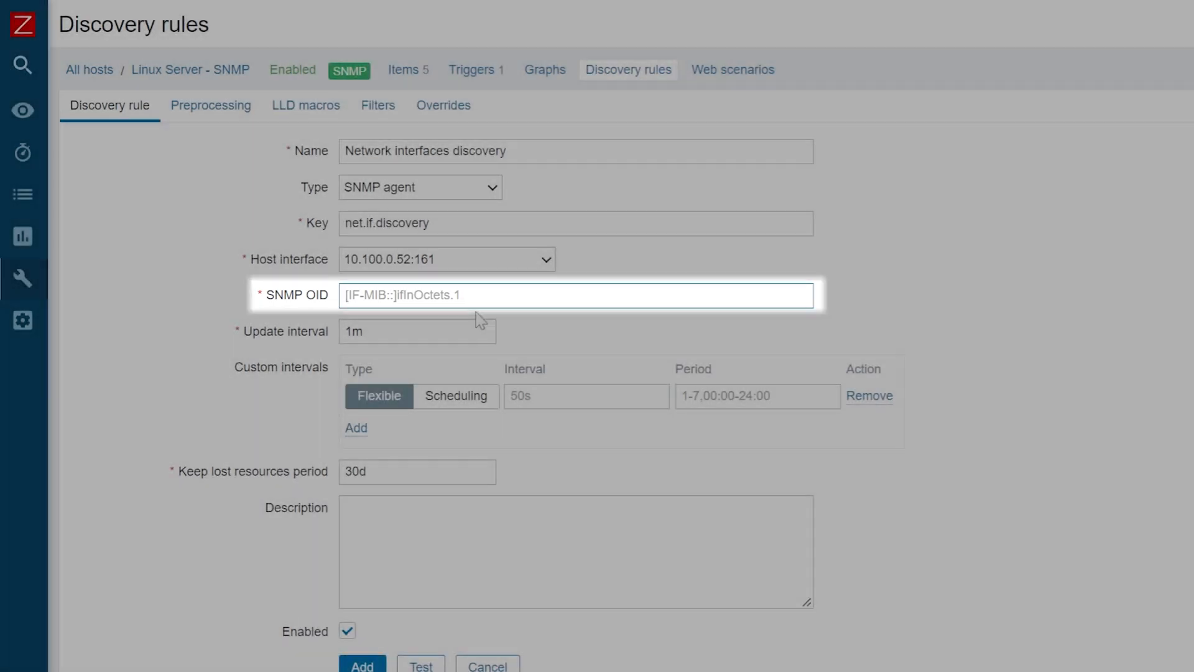
Enter the discovery[] SNMP OID mapping {#IFDESCR} and {#IFTYPE} to their interface OIDs
type(".3.6.1.2.1.31.1.1.1.1,{#IFDESCR},1.3.6.1.2.1.2.2.1.2,{#IFTYPE},1.3.6.1.2.1.2.2.1.3]")
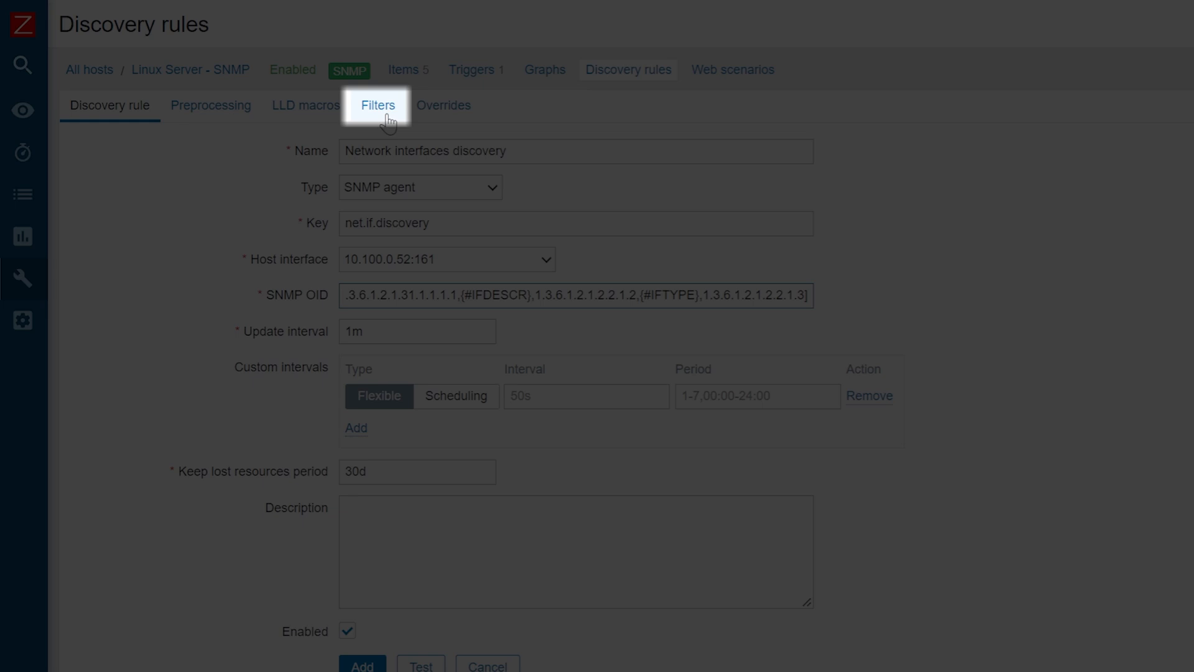
Add a filter where {#IFTYPE} does not match 24 and save the discovery rule
left_click(377, 104)
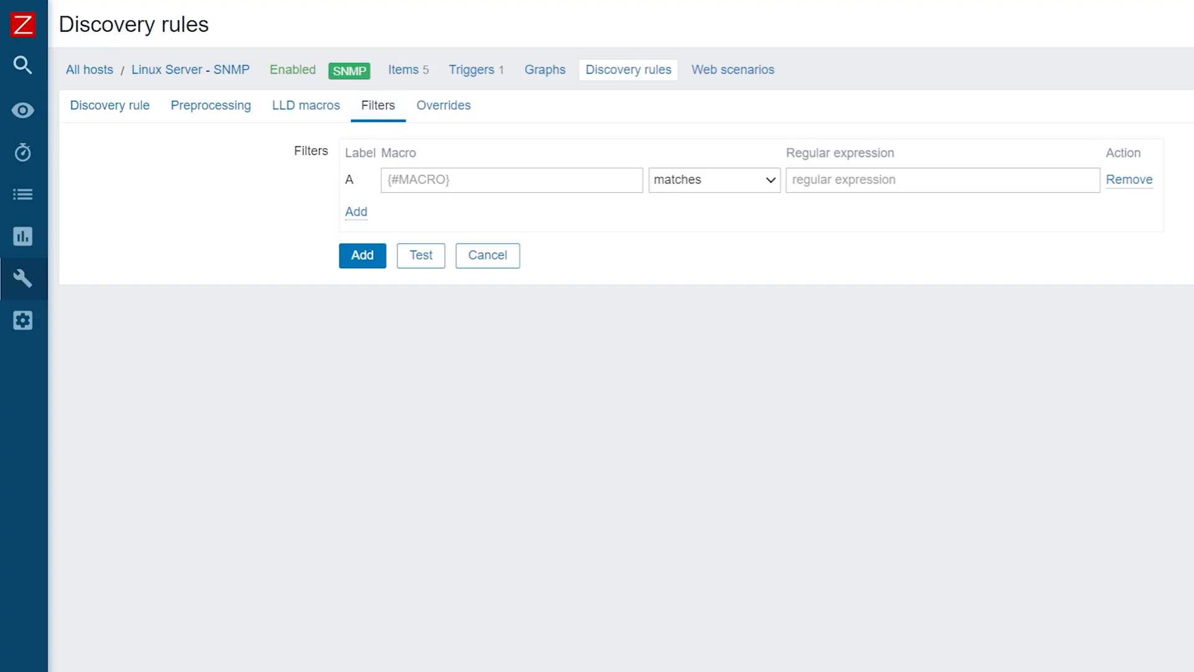
left_click(510, 179)
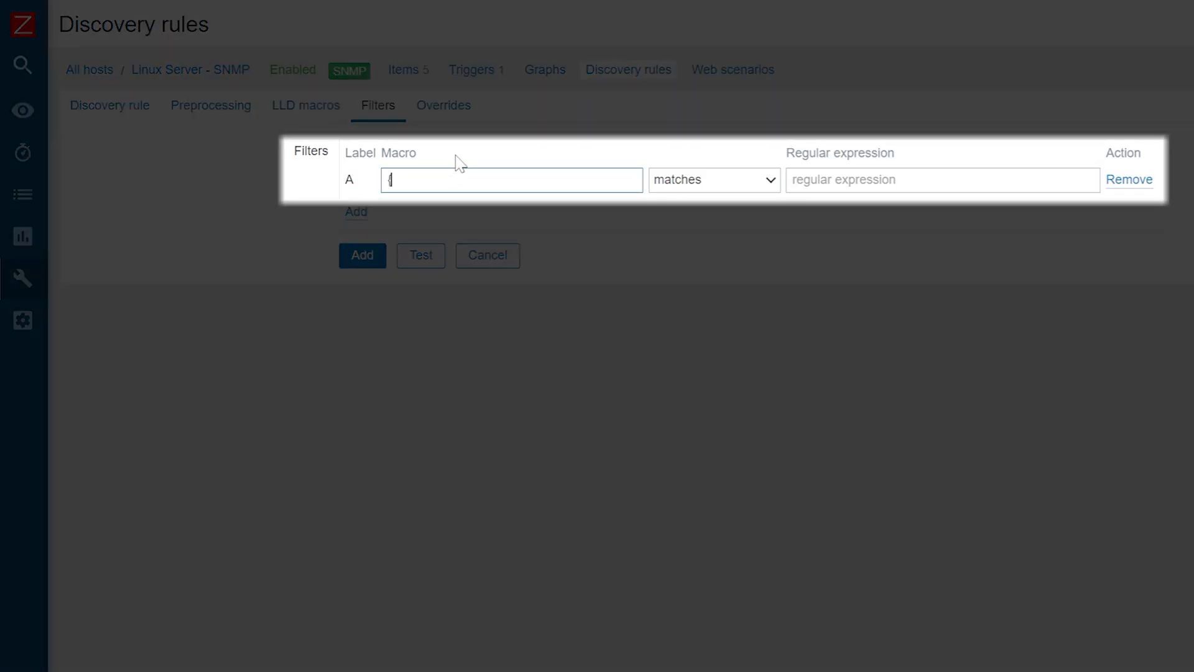
type("{#IFTYPE}")
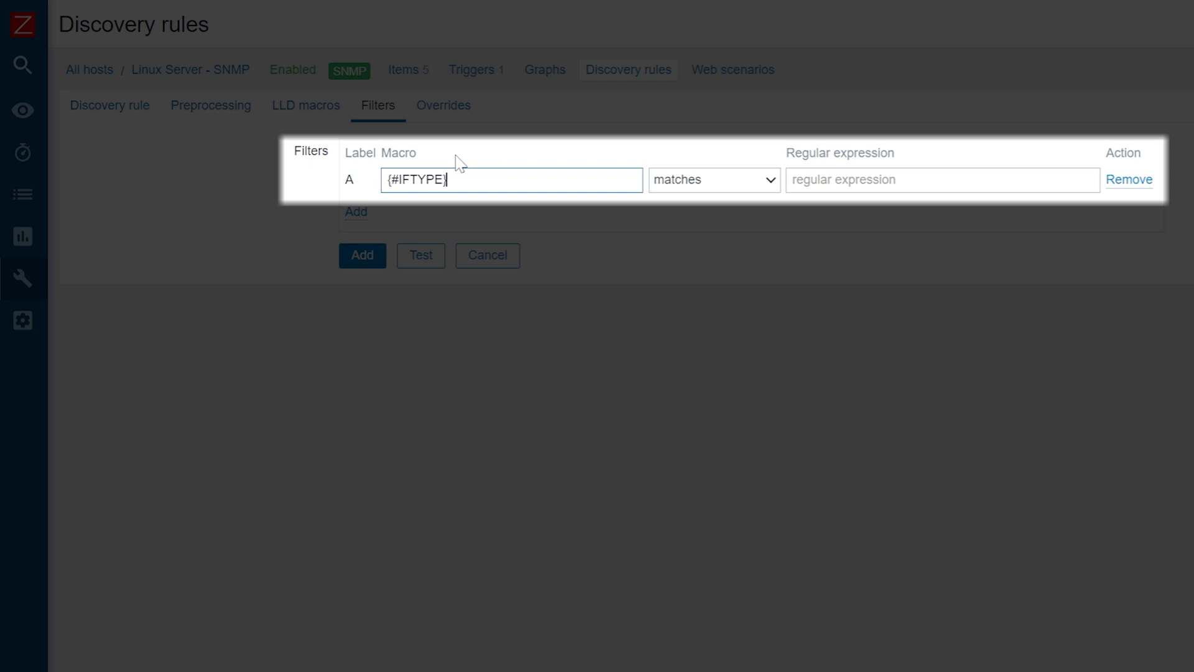
left_click(713, 179)
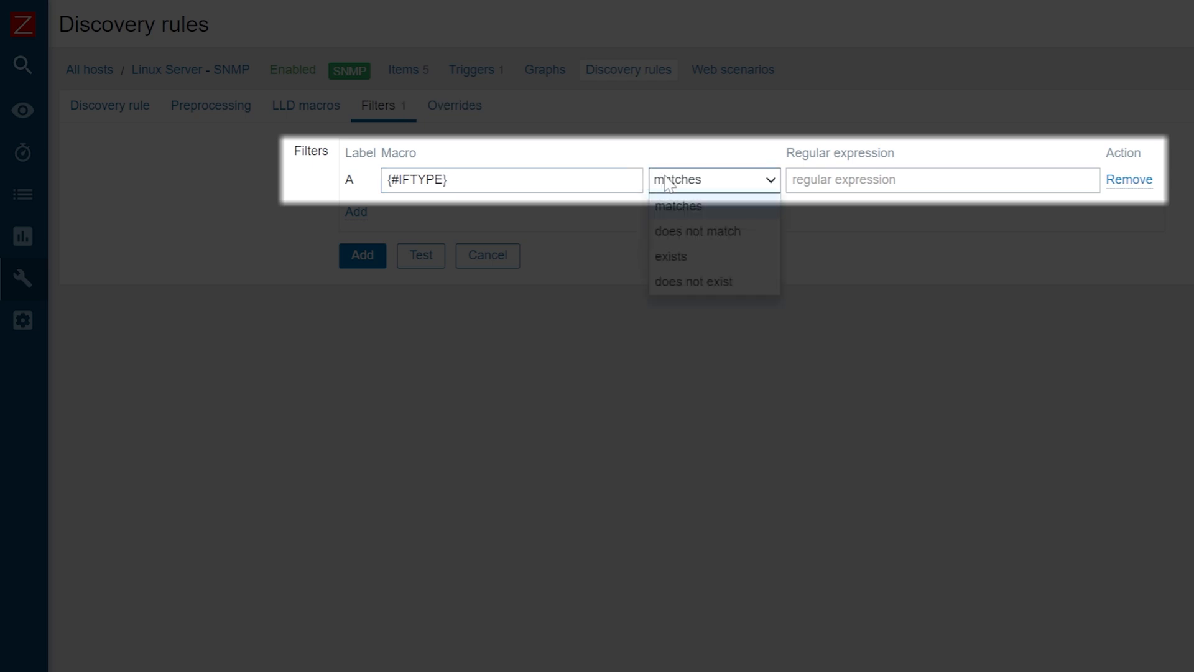
left_click(697, 232)
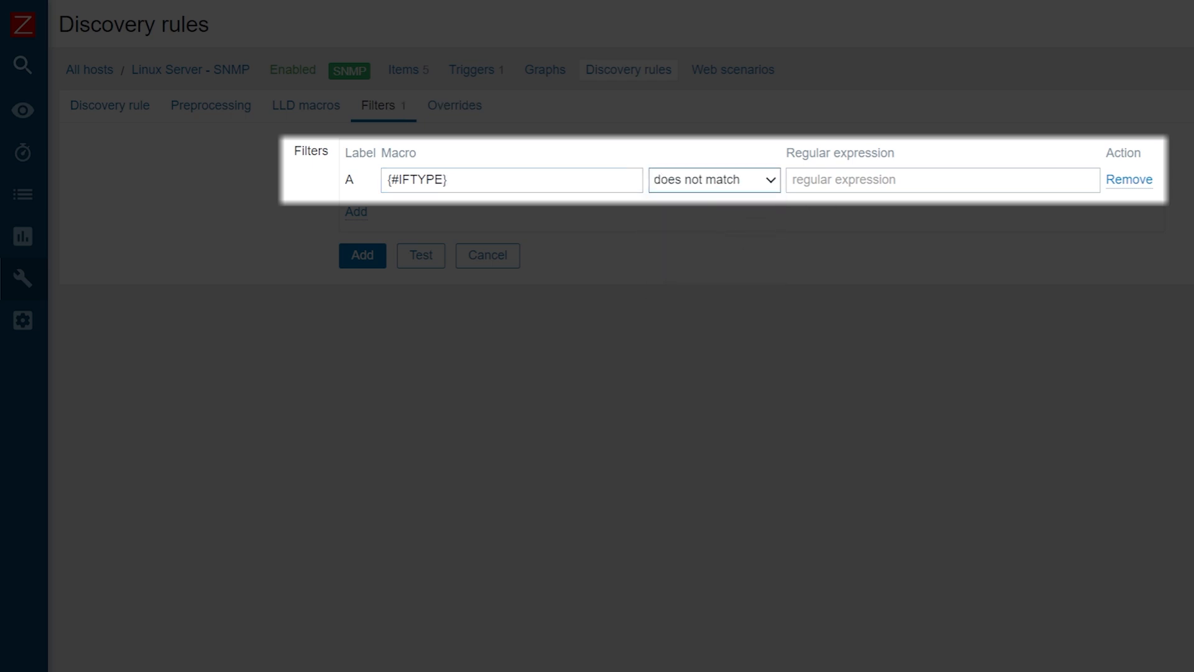
left_click(942, 179)
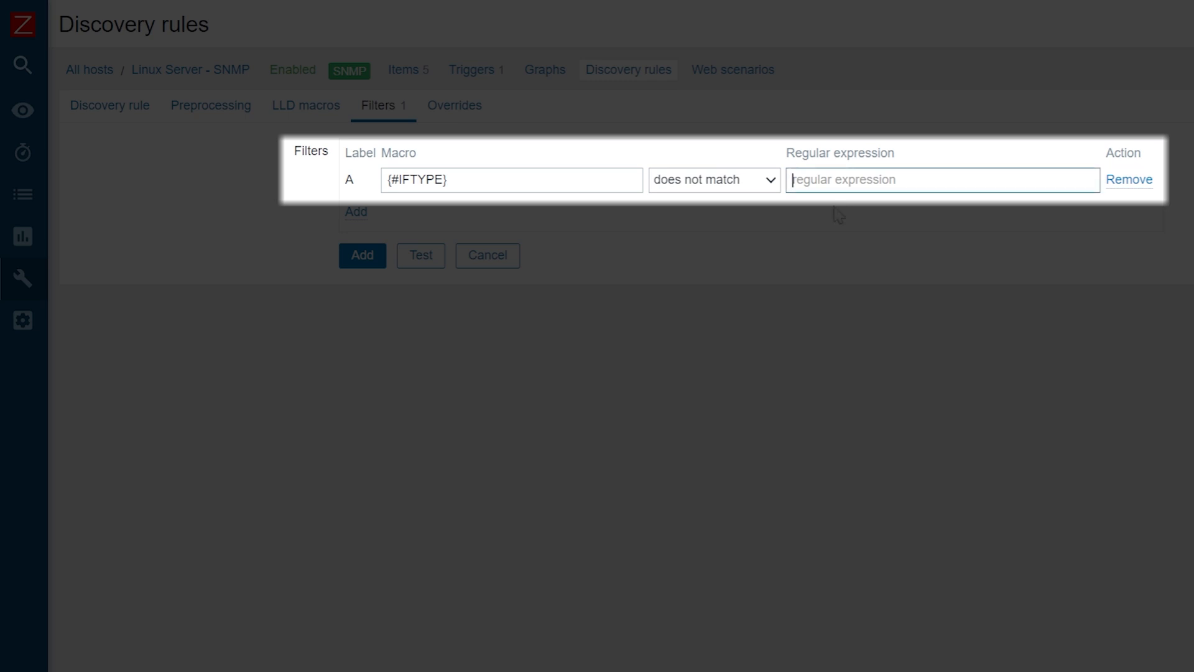
type("24")
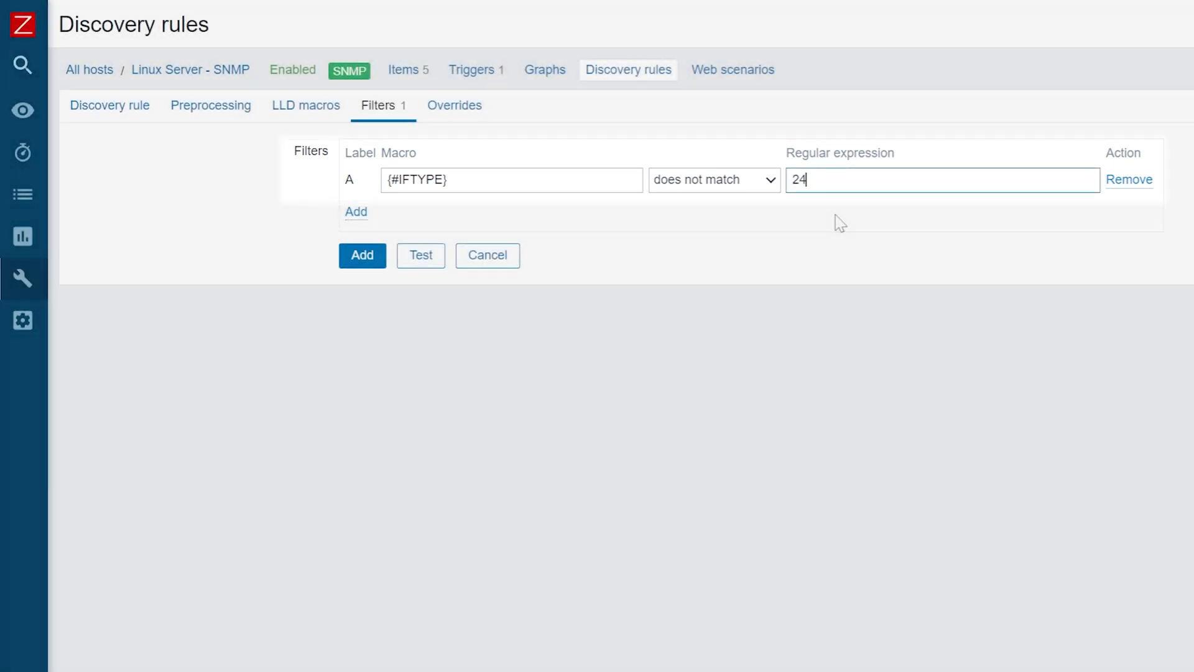
left_click(362, 255)
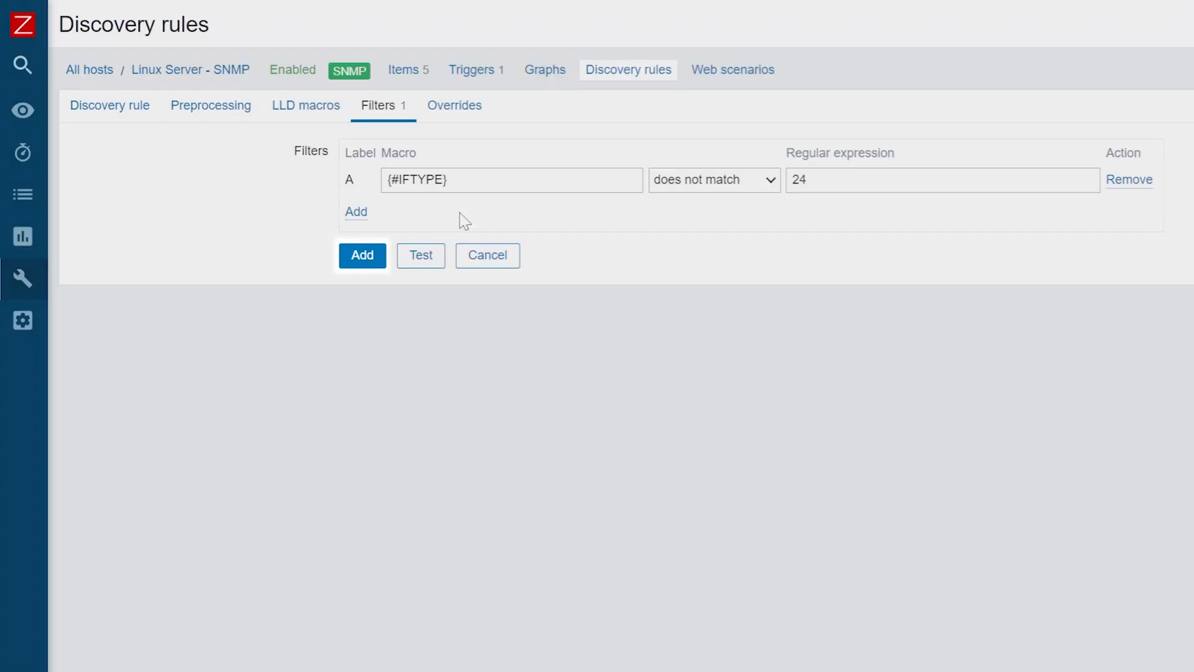
left_click(362, 255)
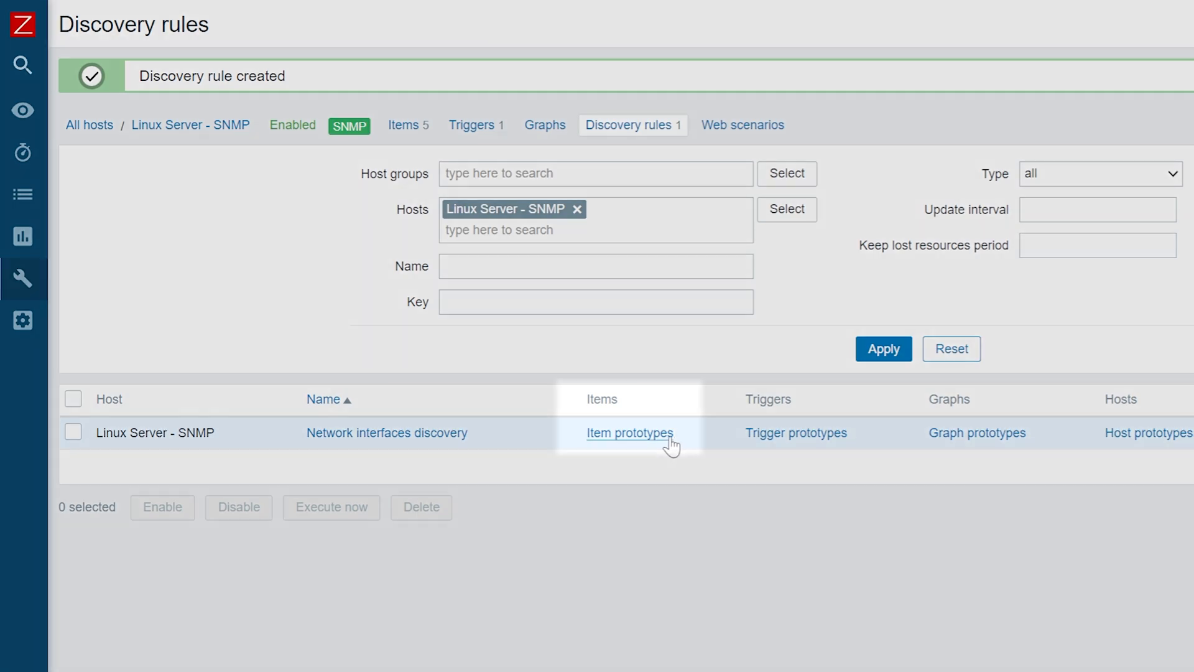
Open the rule's item prototypes and start a blank new item prototype
left_click(629, 433)
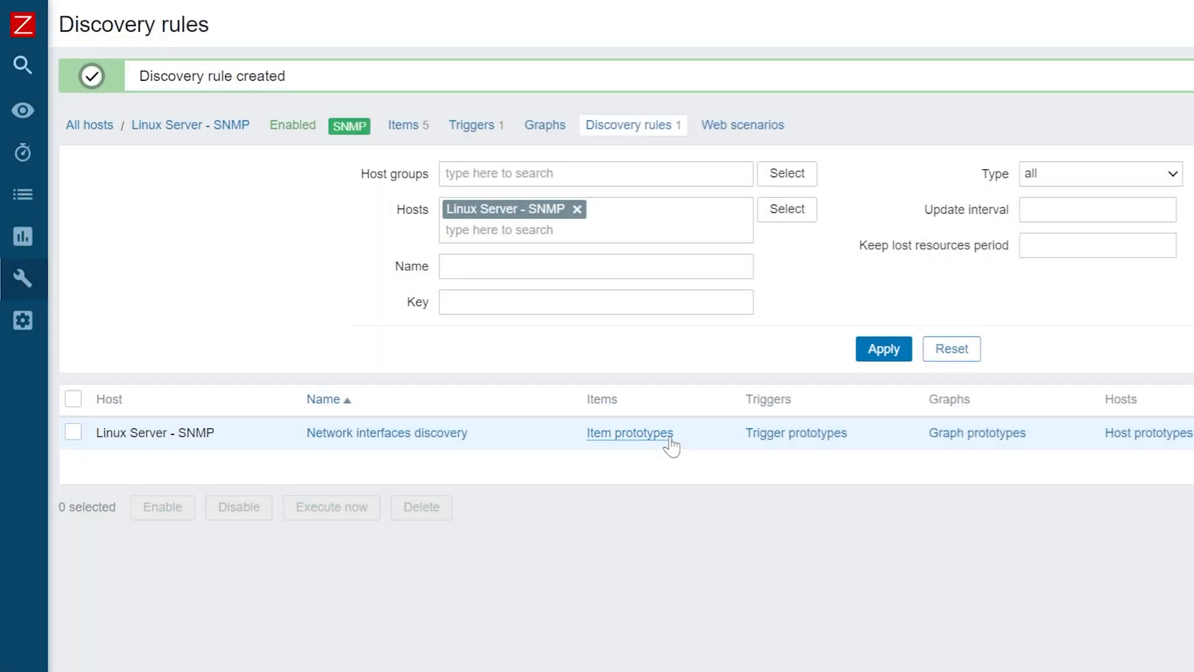
left_click(629, 433)
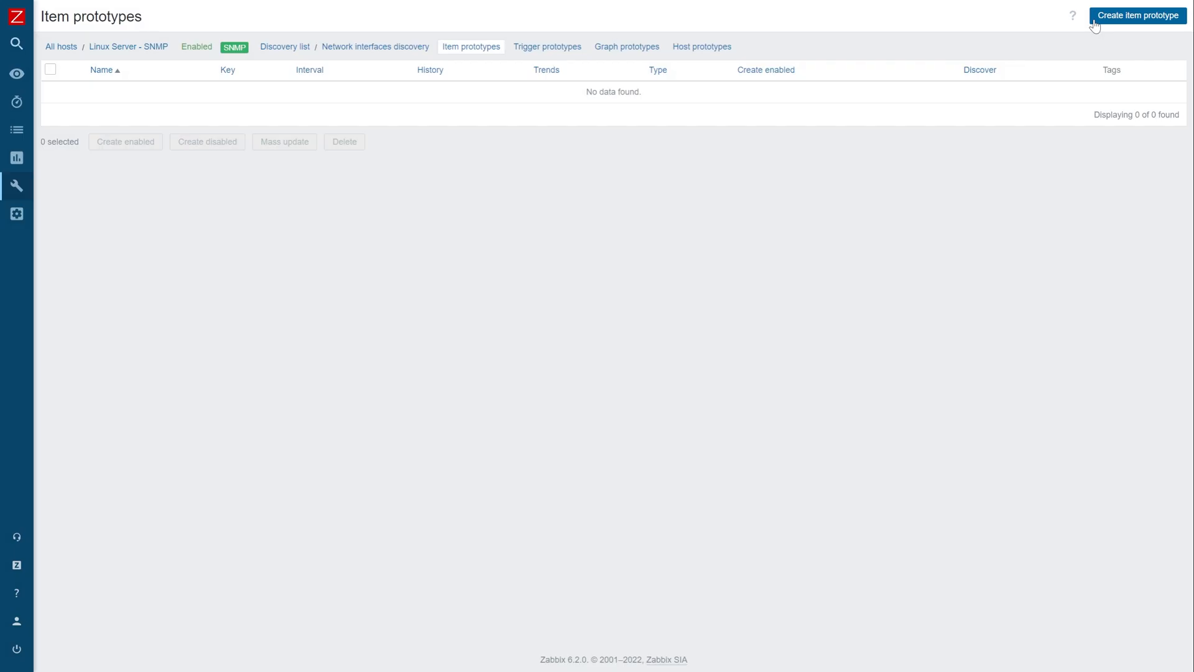
left_click(1138, 15)
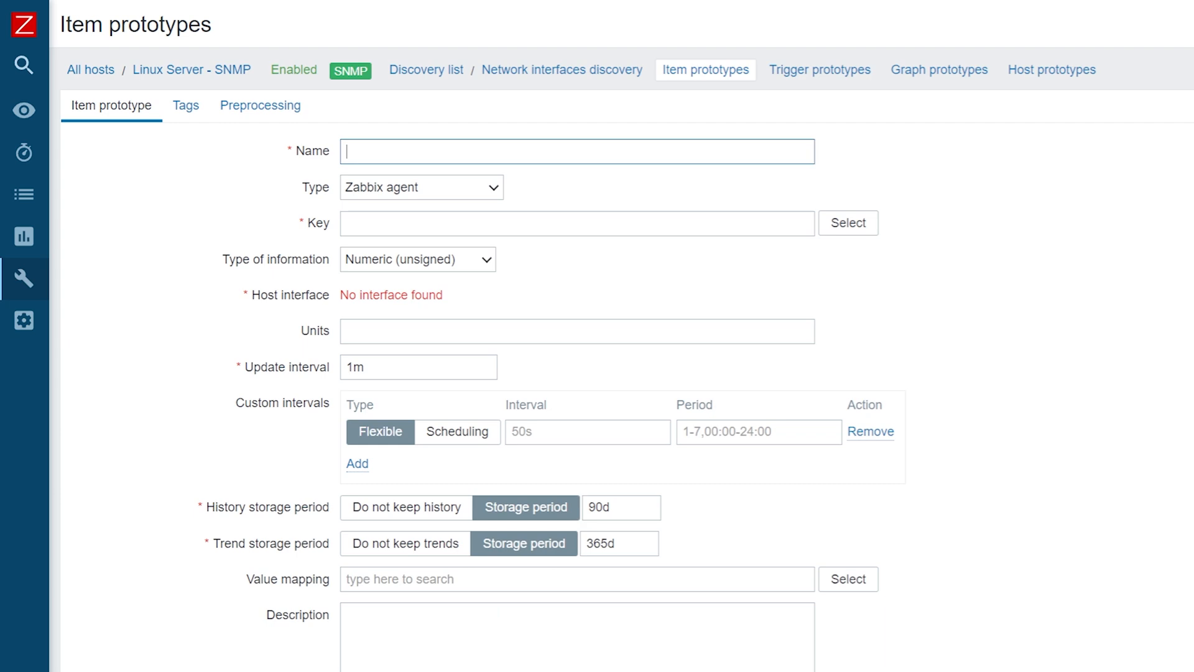
Name the prototype 'Interface {#IFDESCR}: Bits received' as an SNMP agent item
type("Interface {#IF")
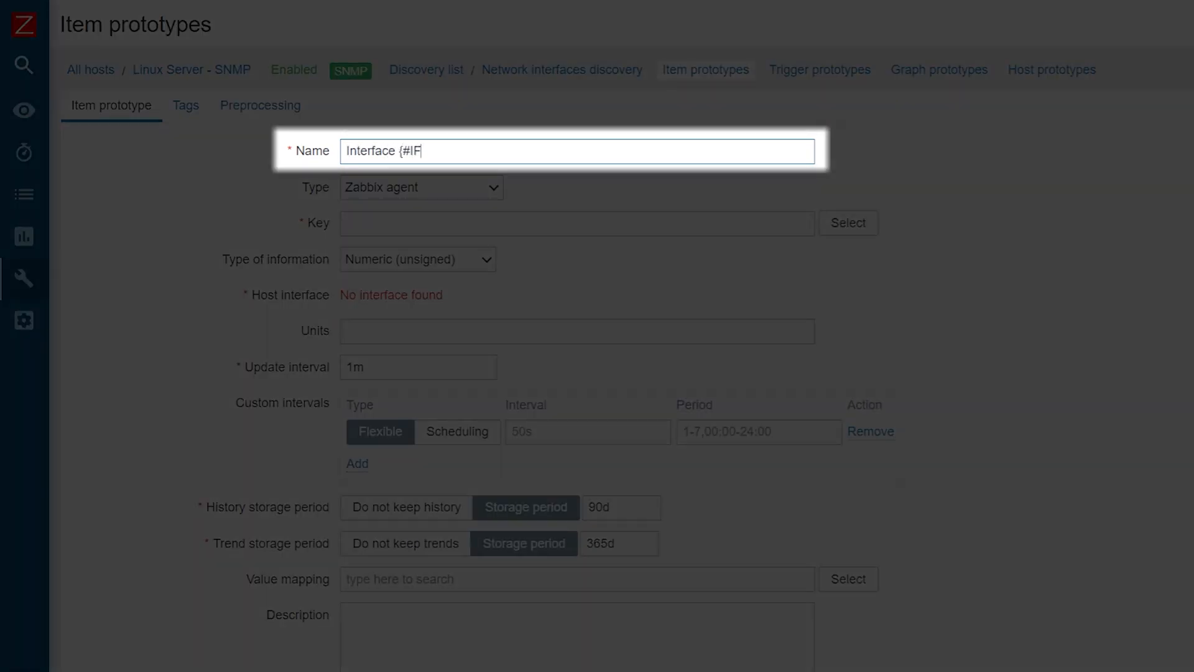
type("DESCR}")
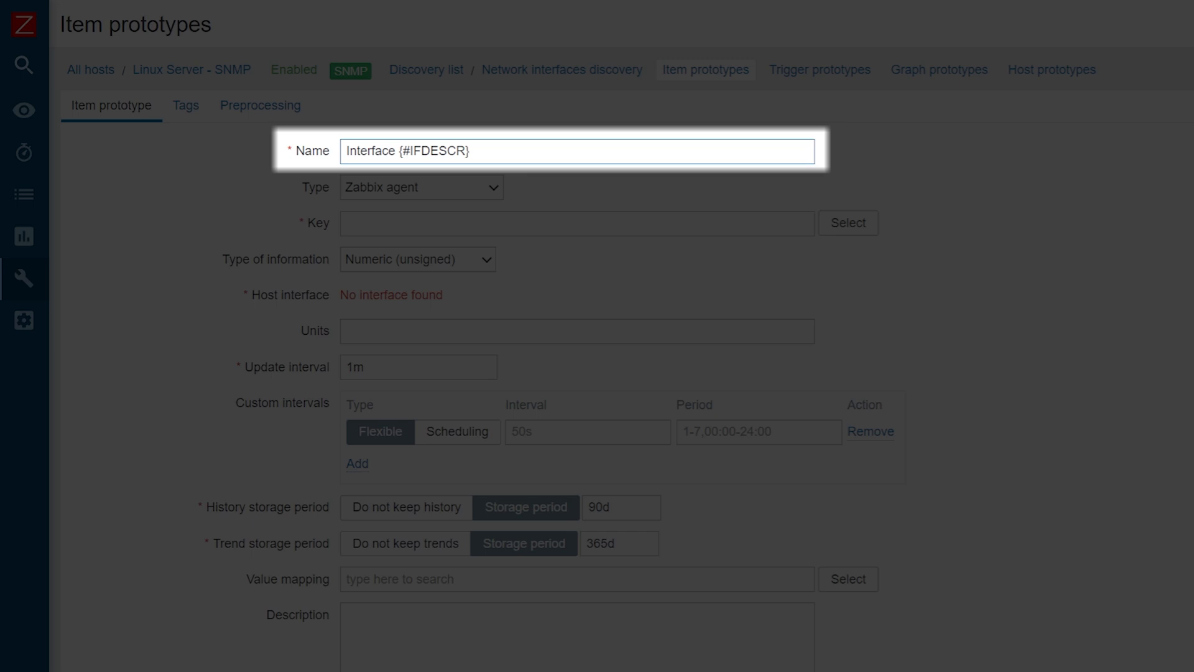
type(": Bits re")
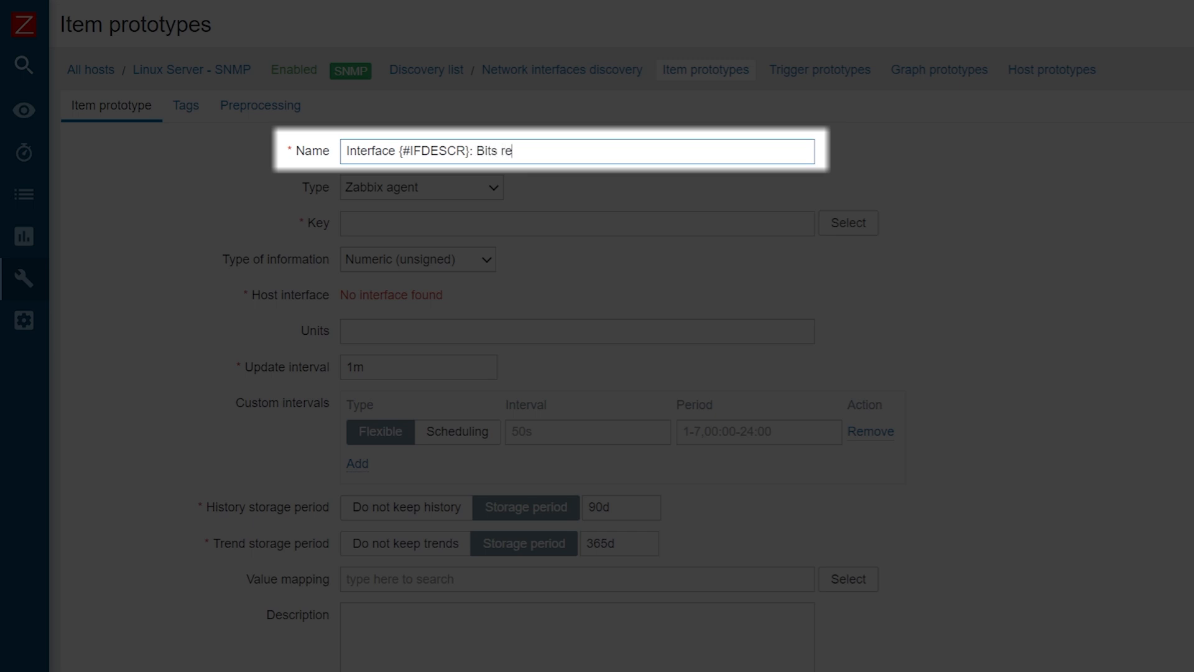
type("ceived")
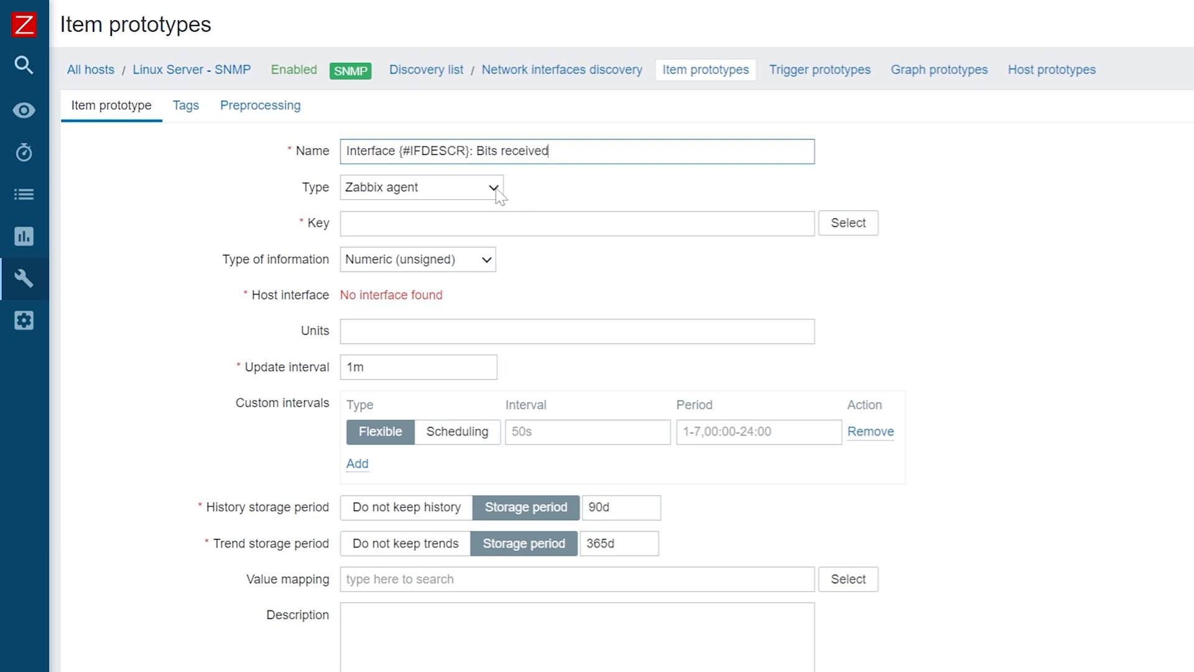
left_click(493, 188)
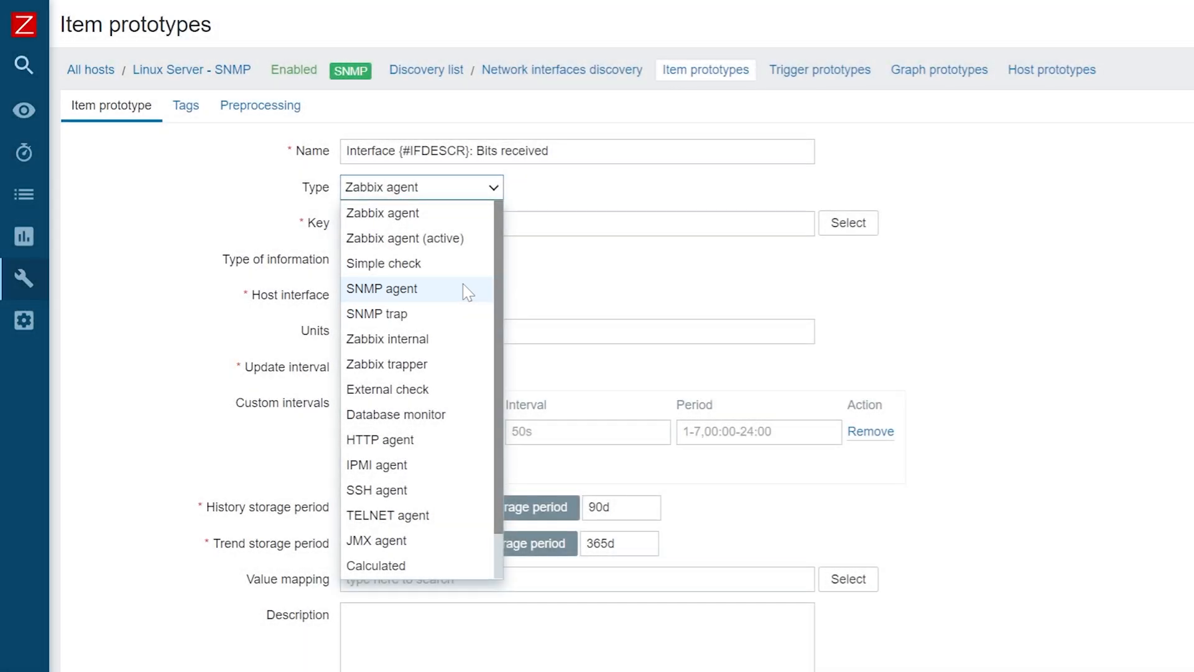
left_click(382, 288)
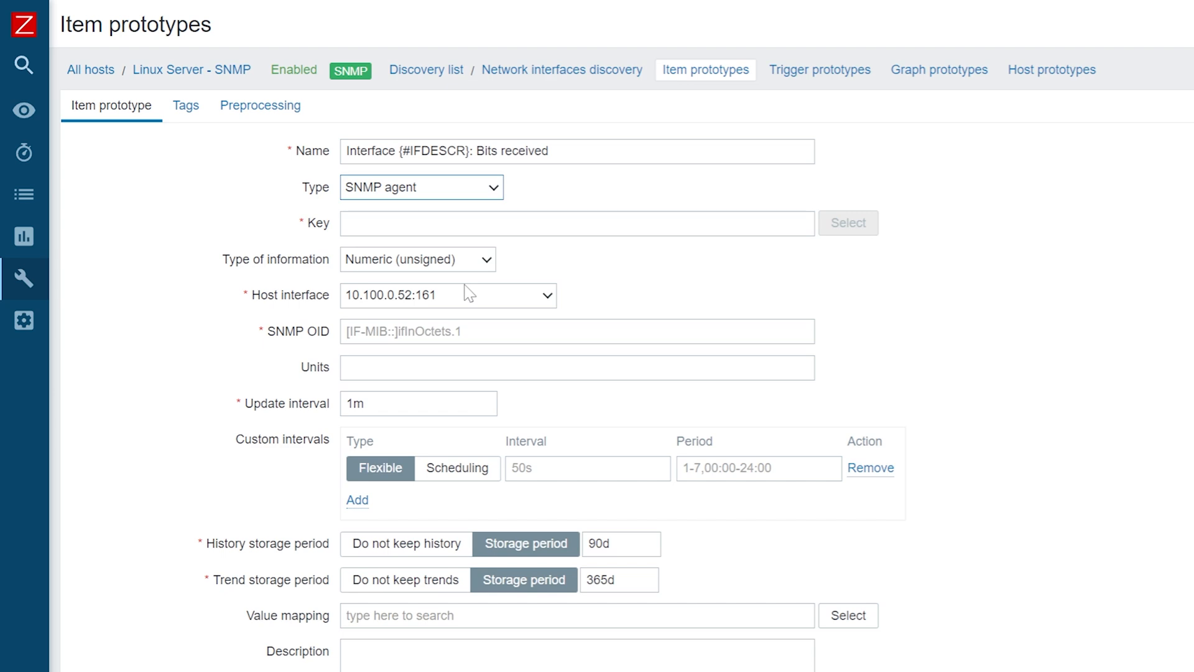
Give it the key net.if.in[ifHCInOctets.{#SNMPINDEX}]
left_click(576, 223)
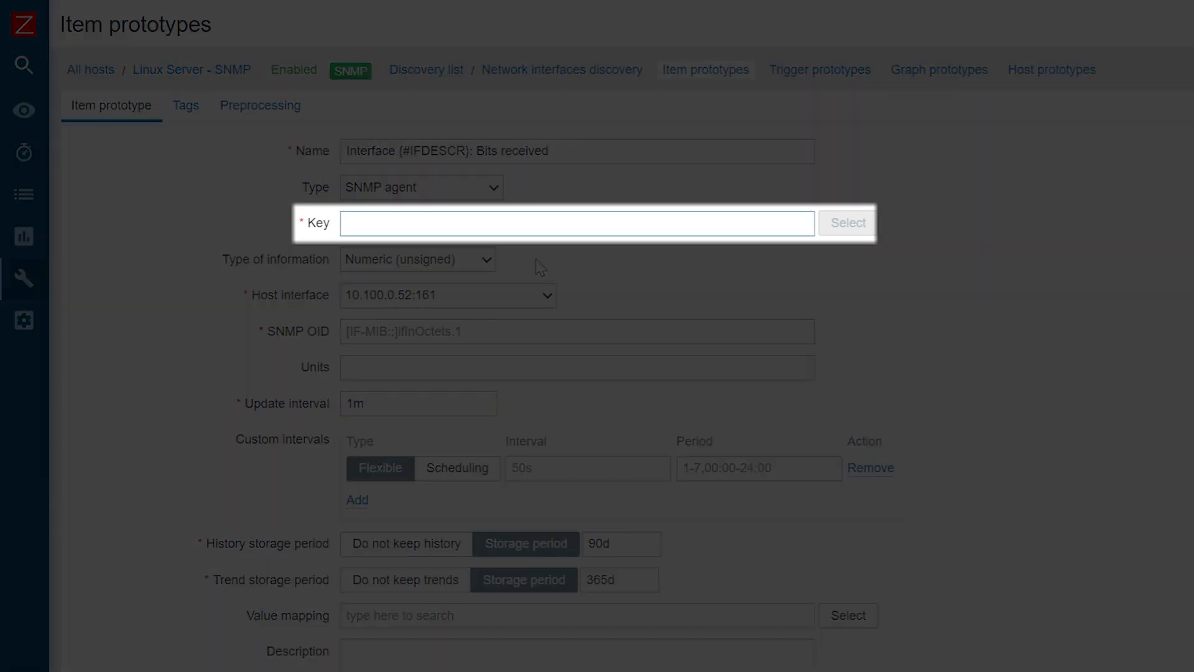
type("net.if.i")
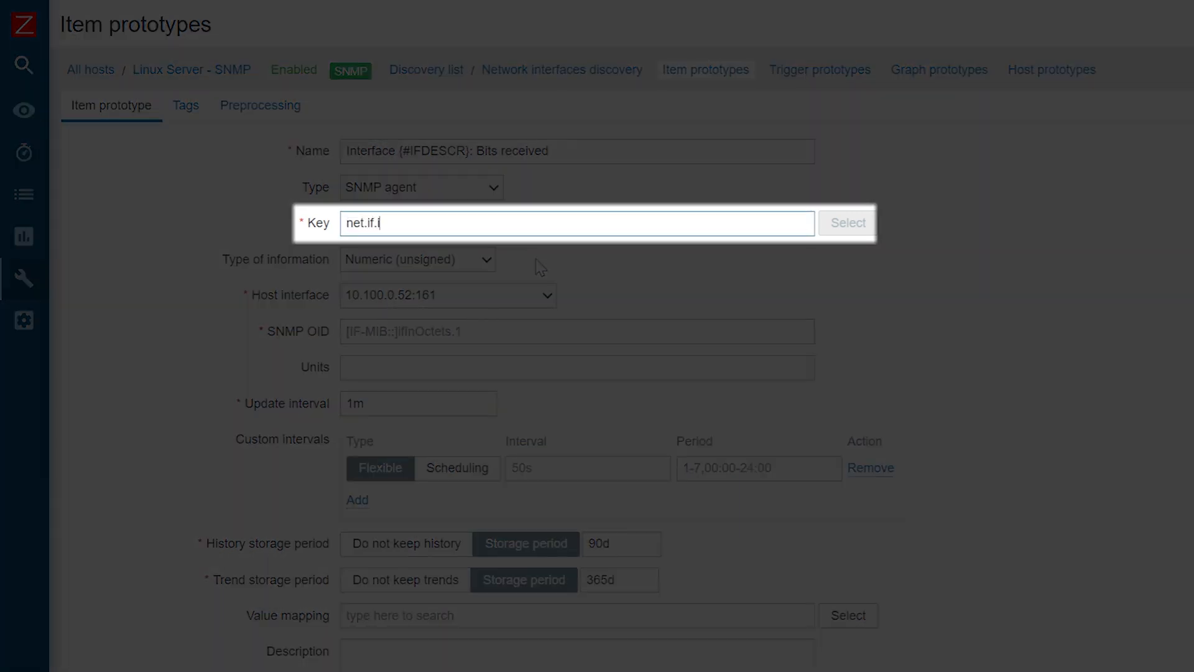
type("n[if")
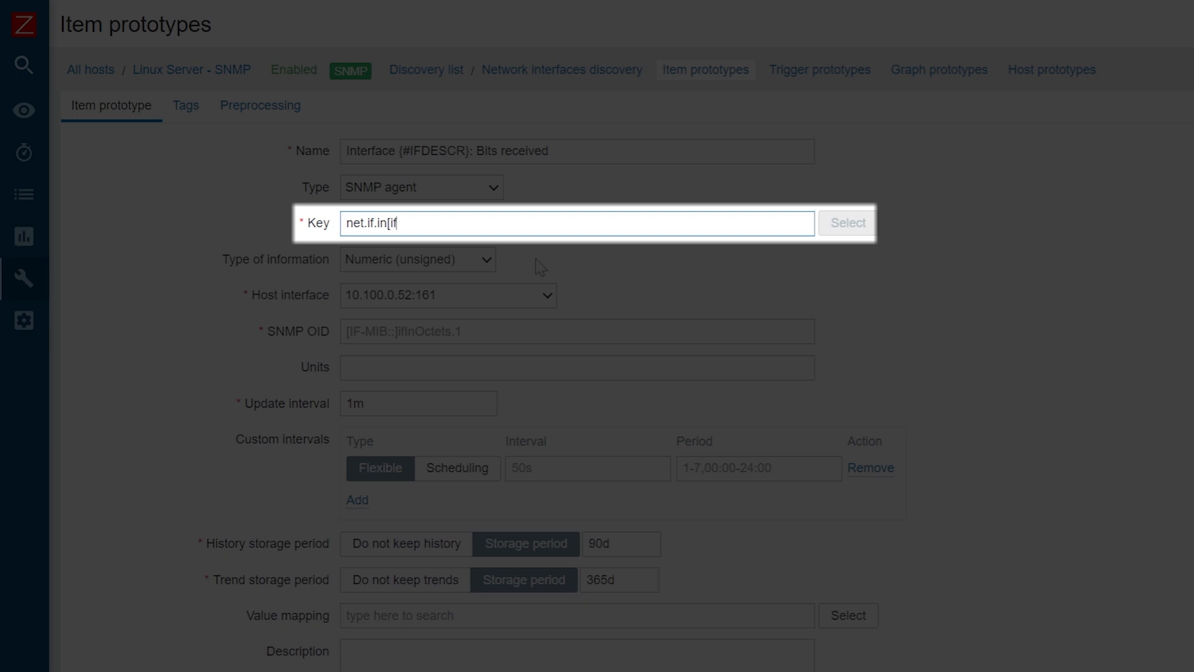
type("HCInOctets.{#SNMP")
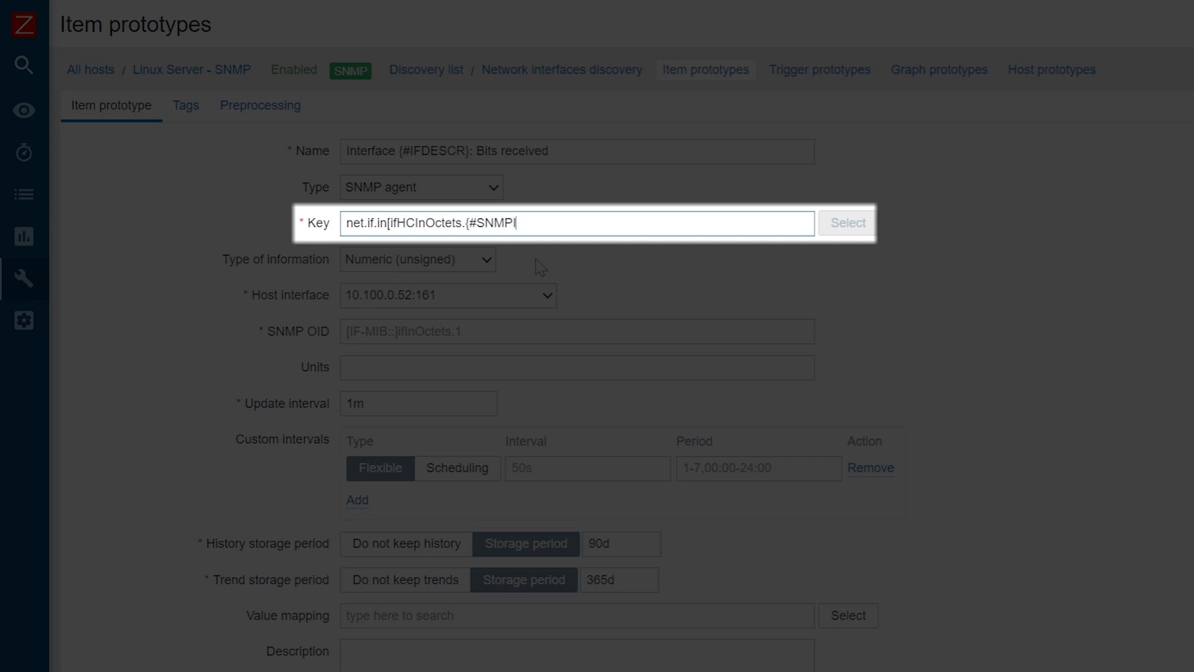
type("NDEX}]")
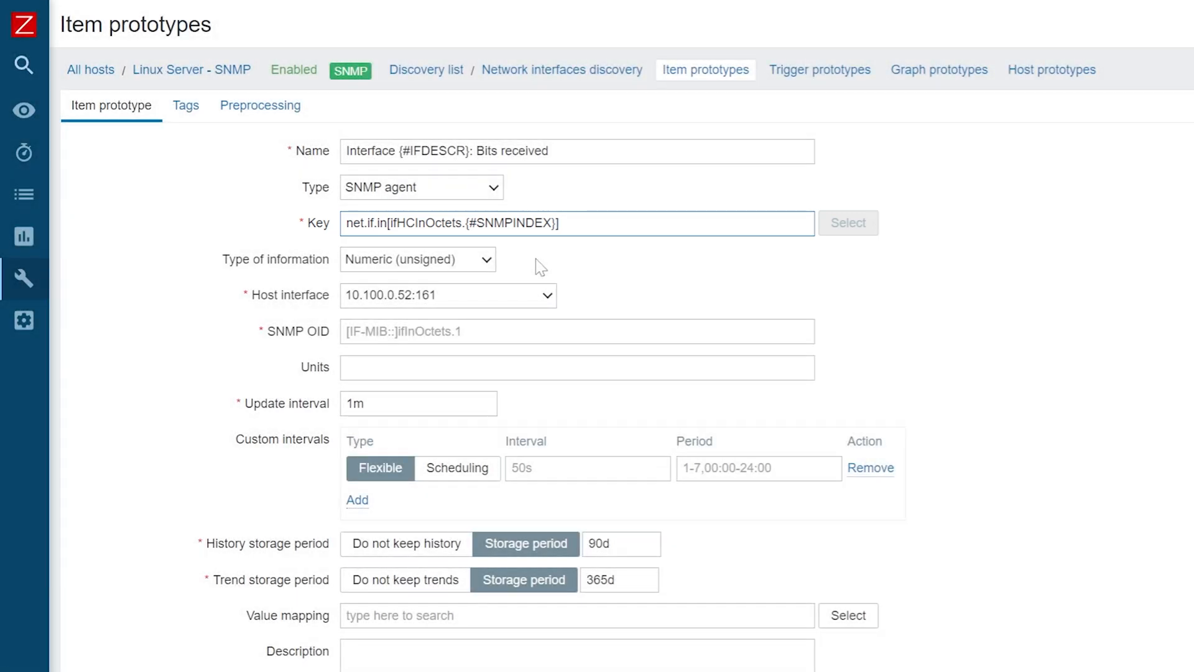
Set the SNMP OID to 1.3.6.1.2.1.31.1.1.1.6.{#SNMPINDEX}
left_click(576, 331)
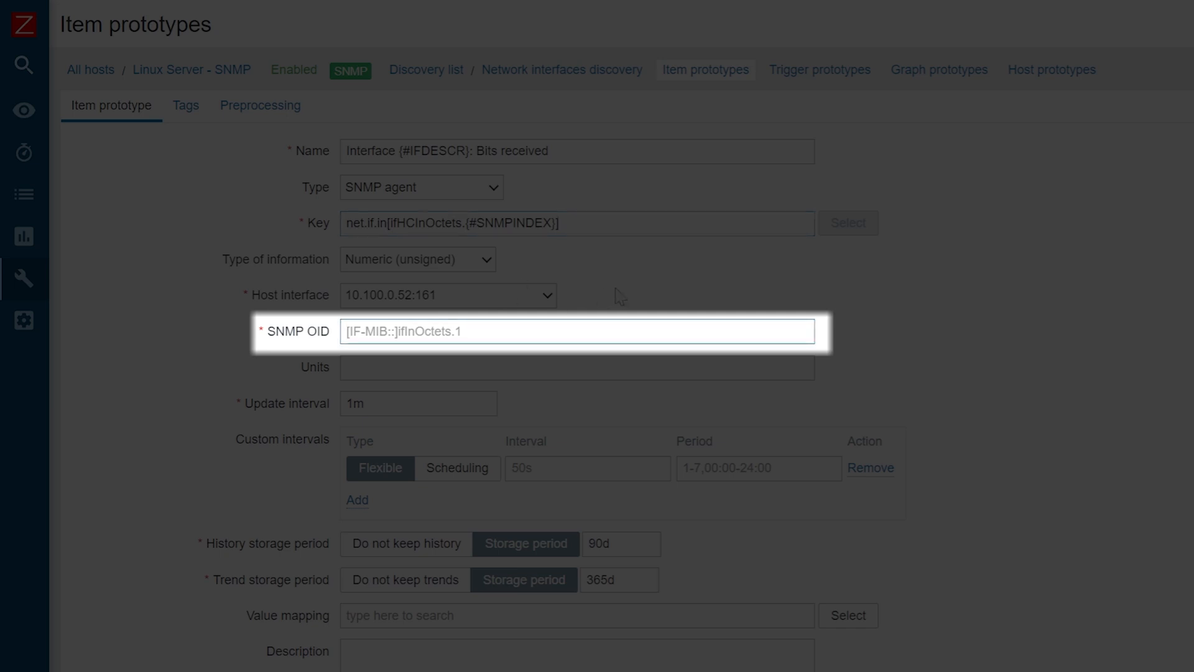
type("1.3.6.")
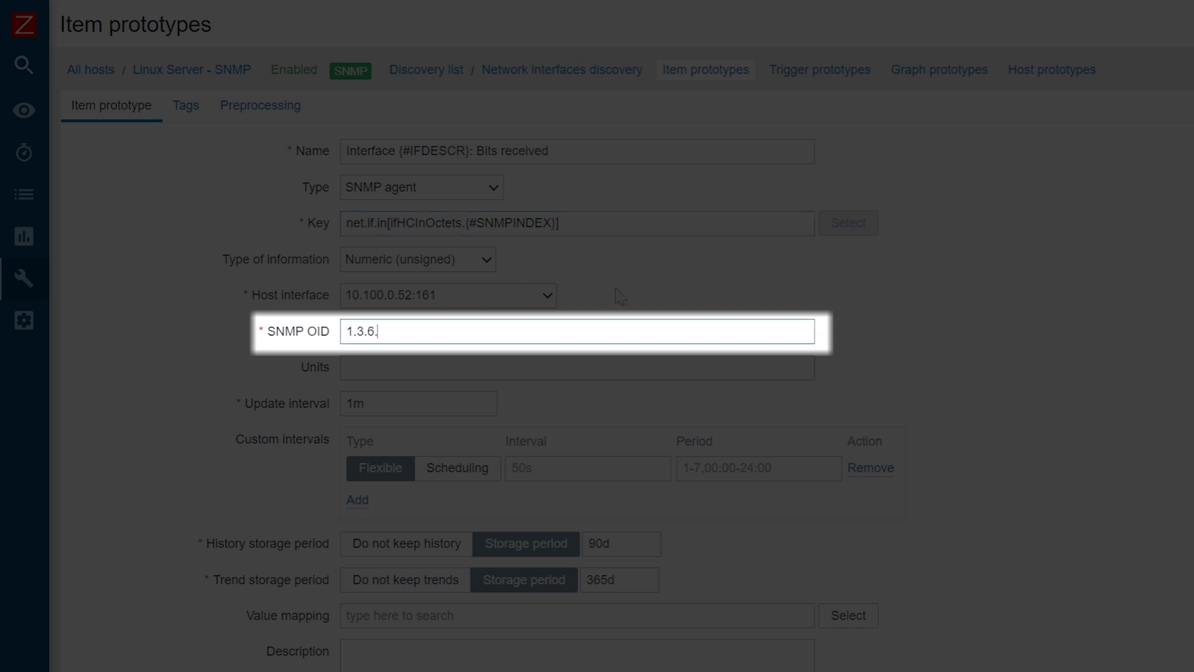
type("1.2.1.")
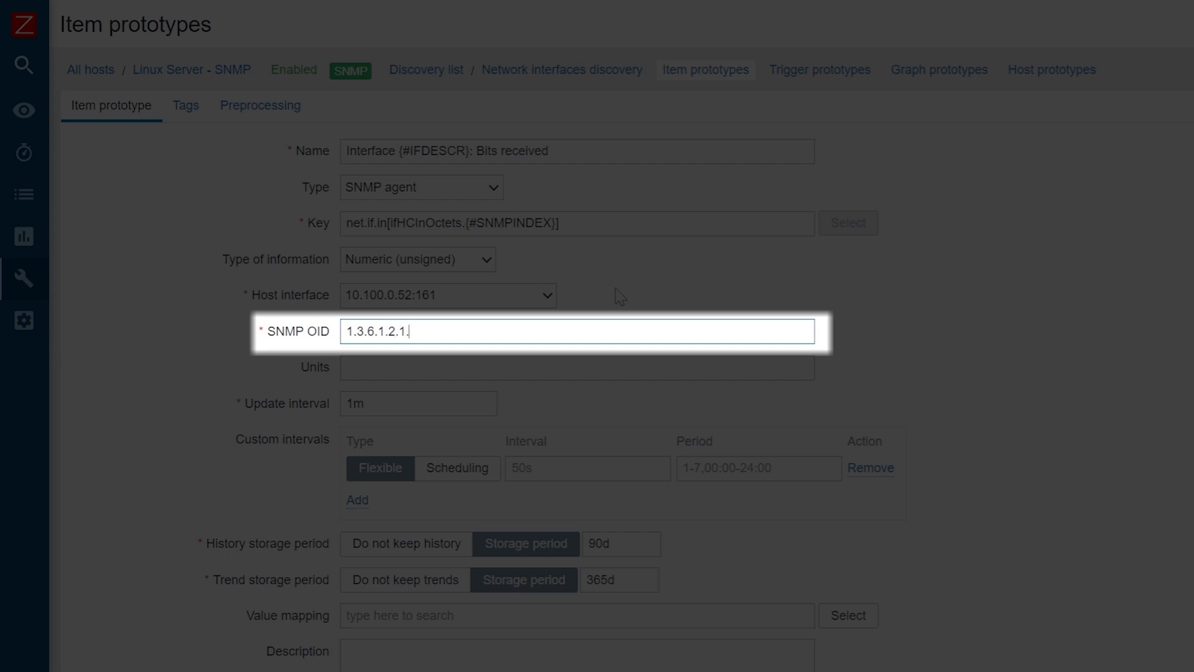
type("31")
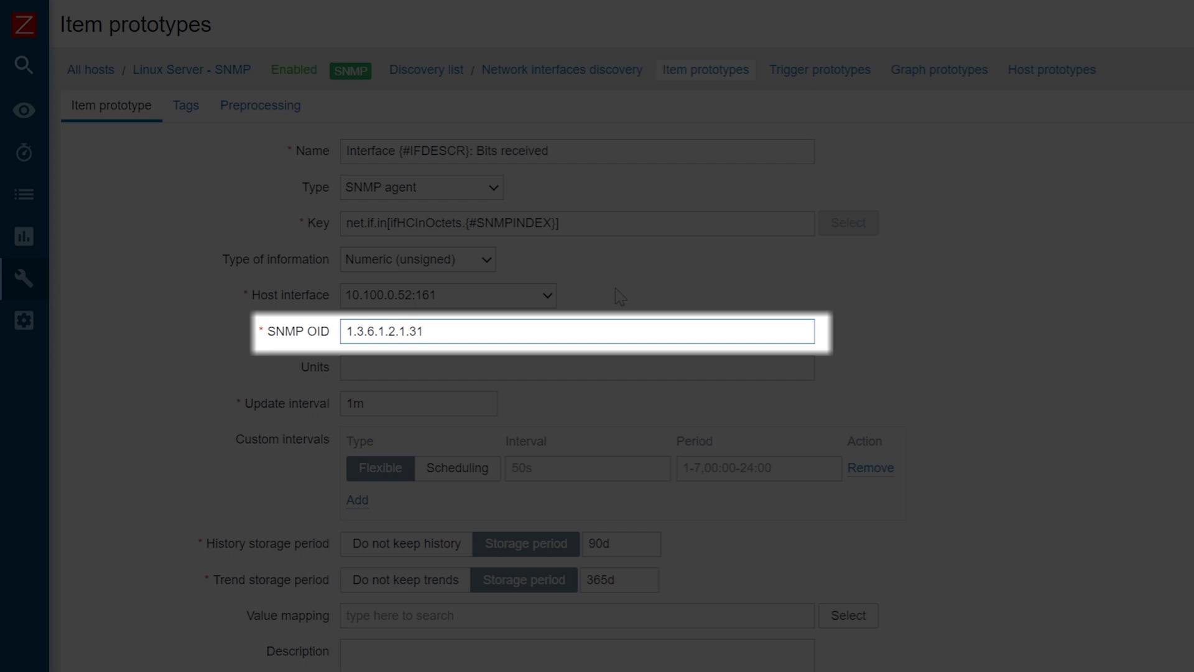
type(".1.1.1")
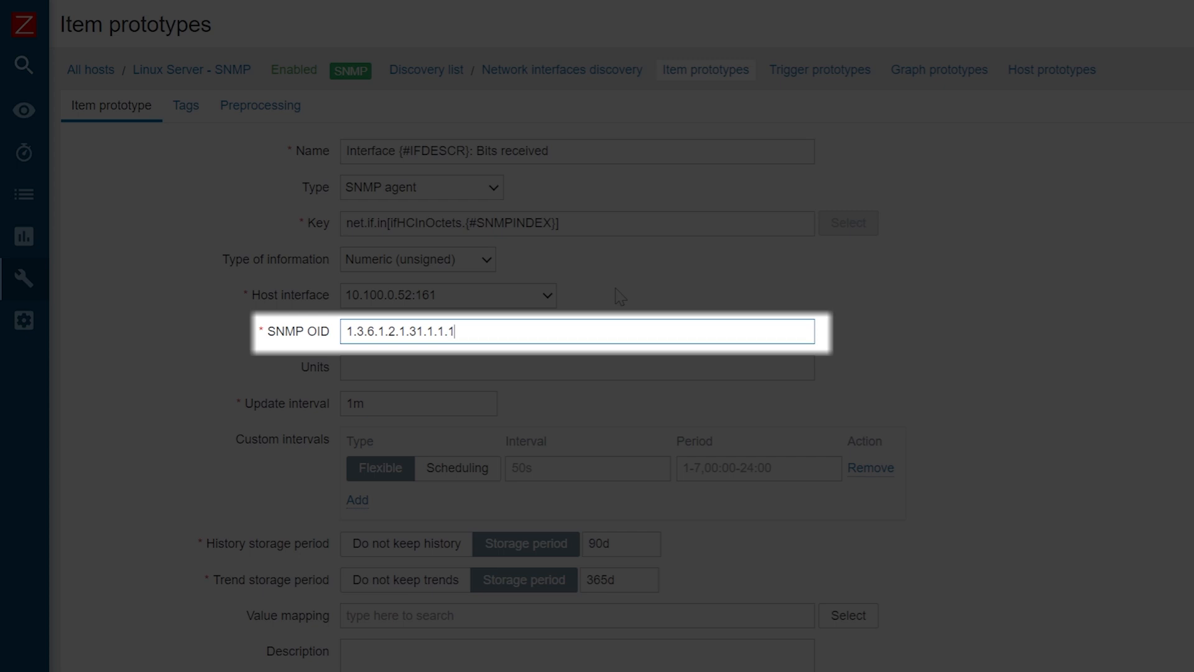
type(".6.{")
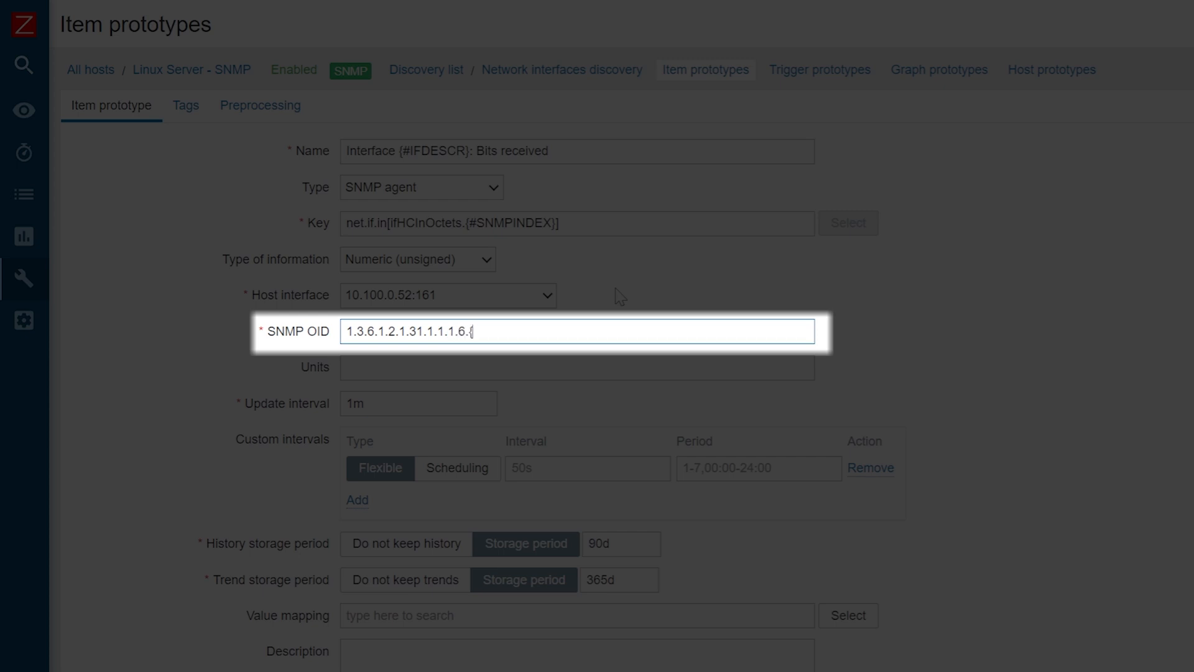
type("#SNMPIND")
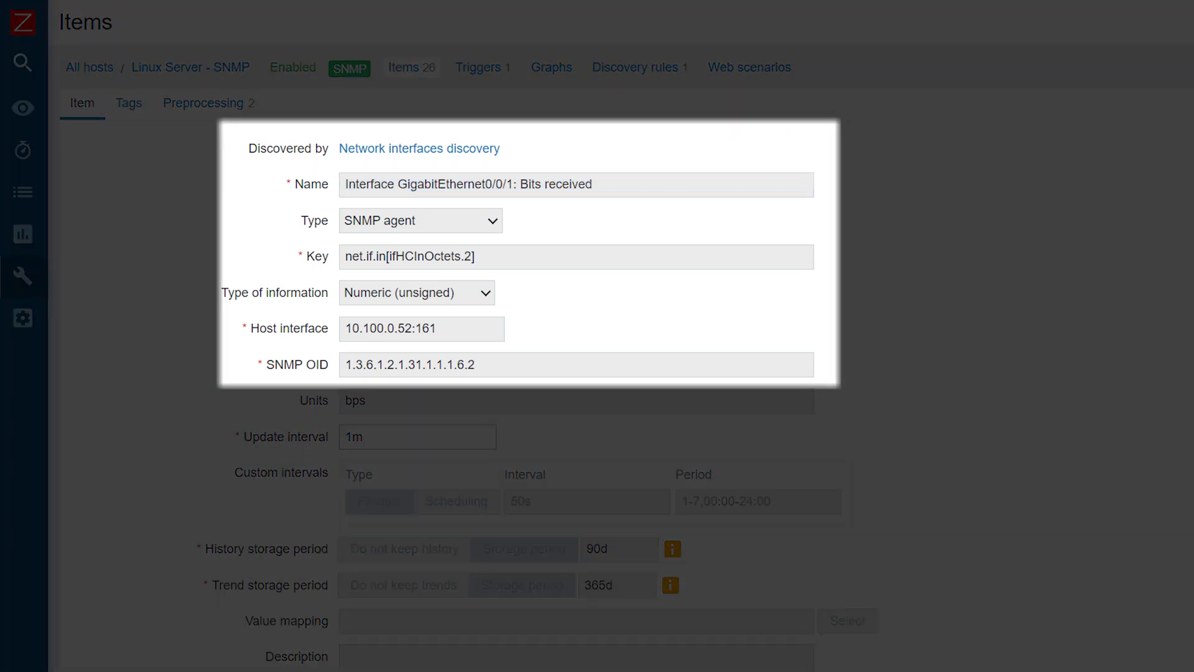
left_click(418, 148)
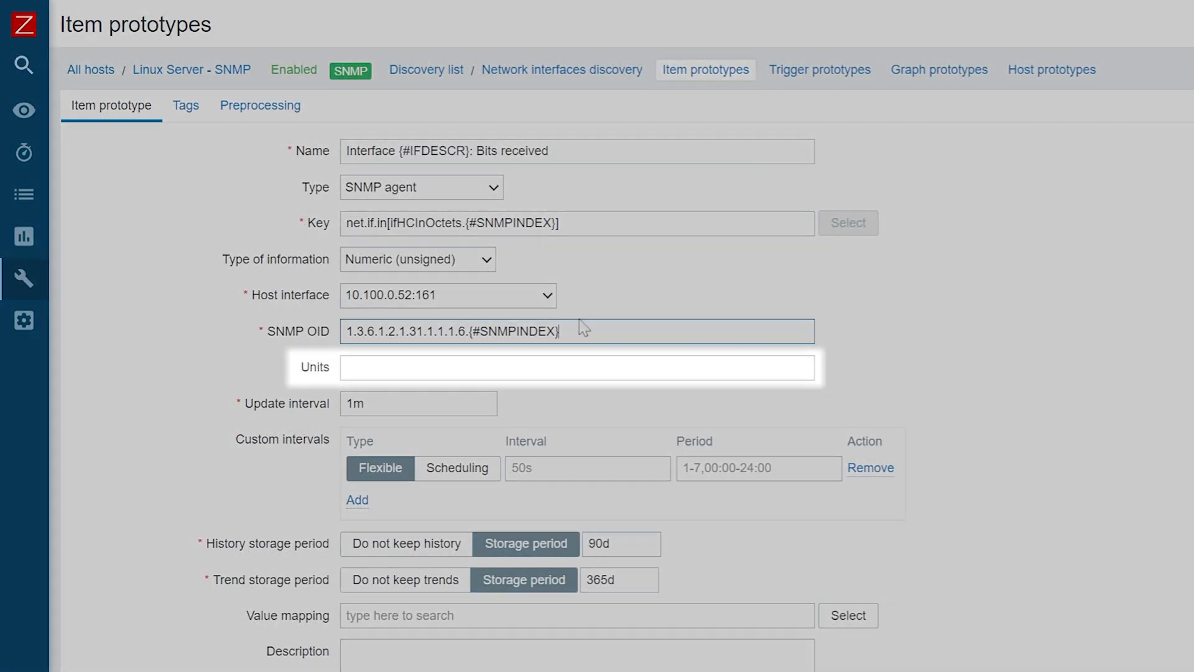
Set the item prototype's units to bps
left_click(576, 367)
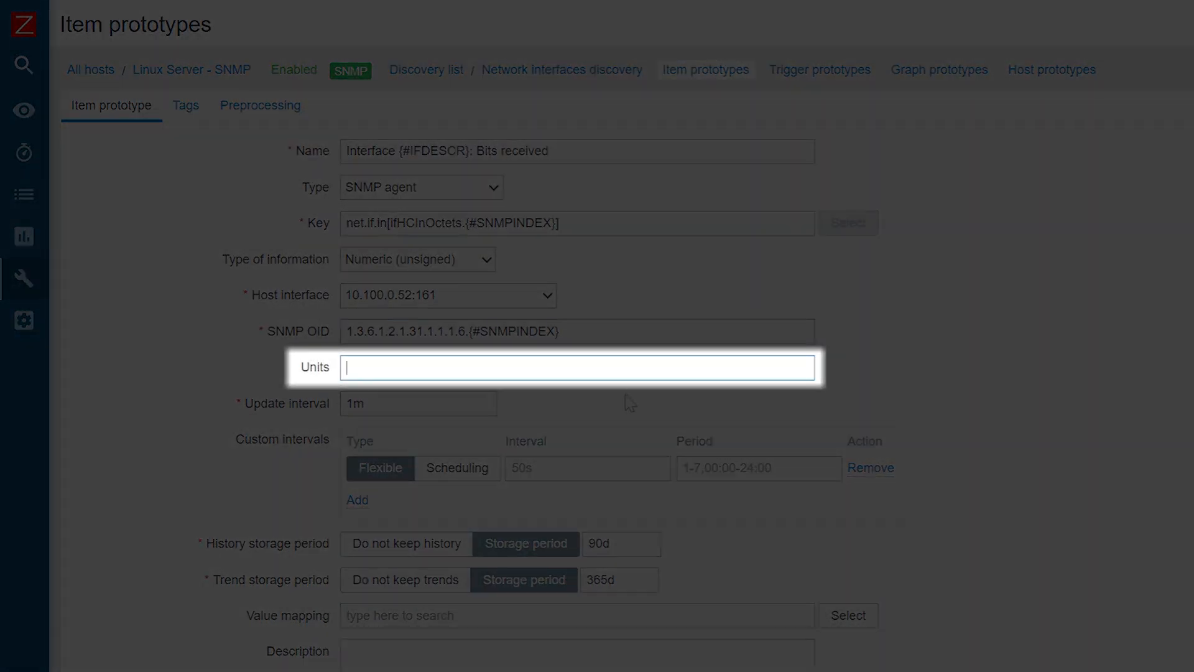
type("bps")
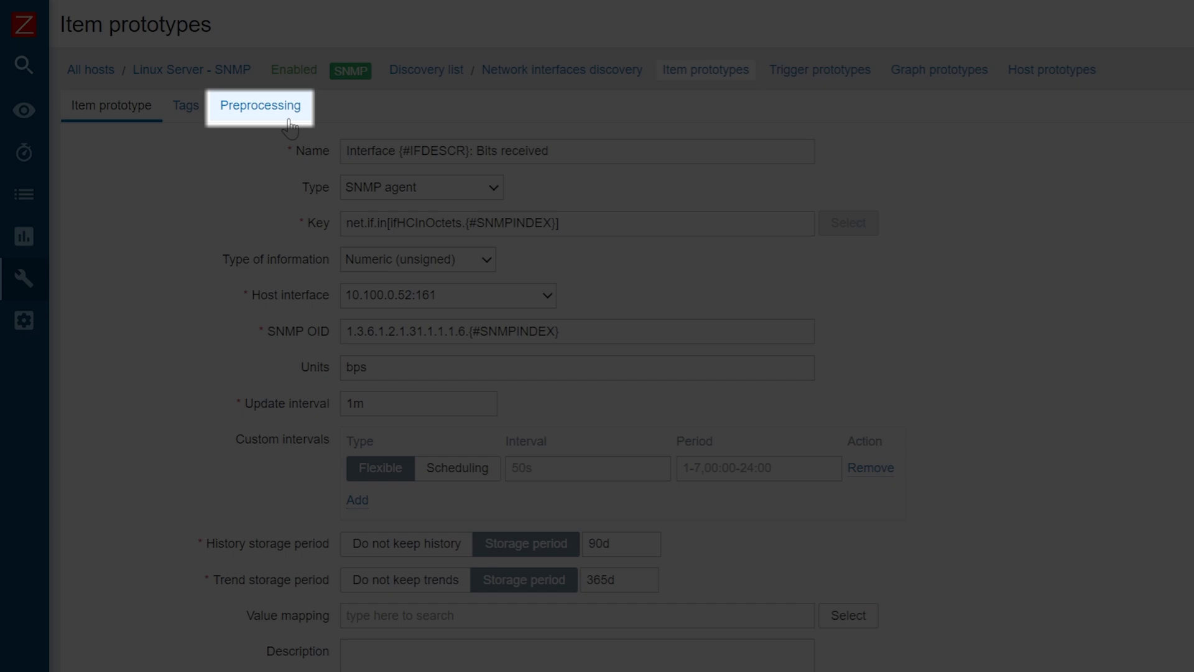
Add preprocessing steps Change per second followed by Custom multiplier 8
left_click(260, 105)
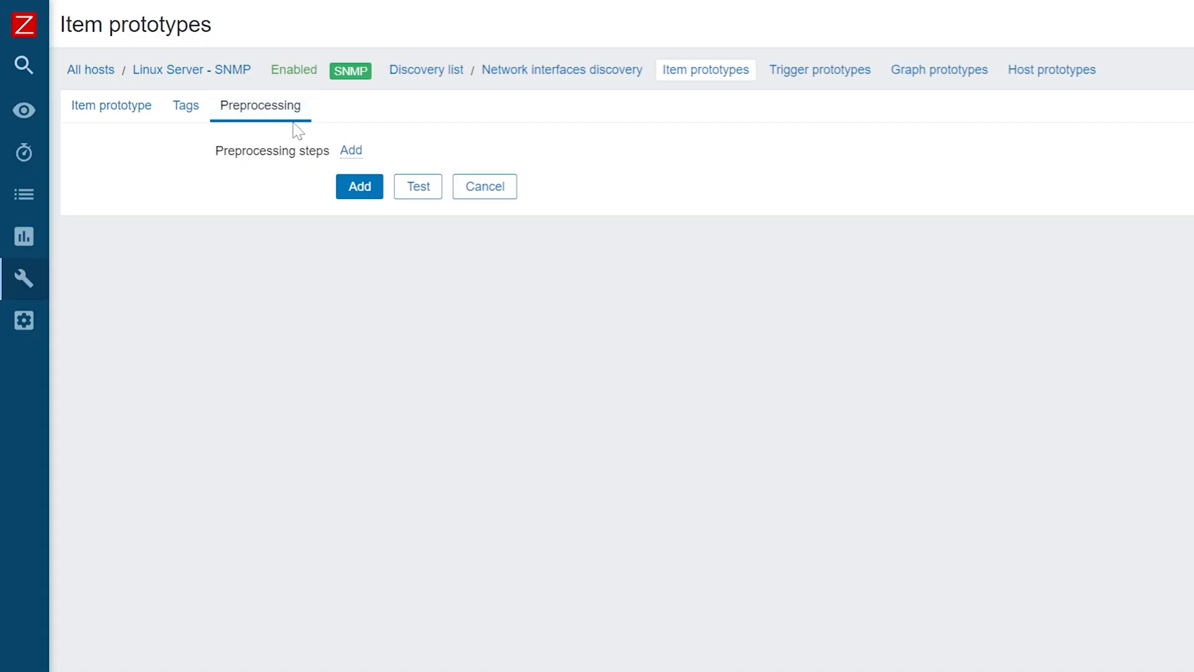
left_click(349, 151)
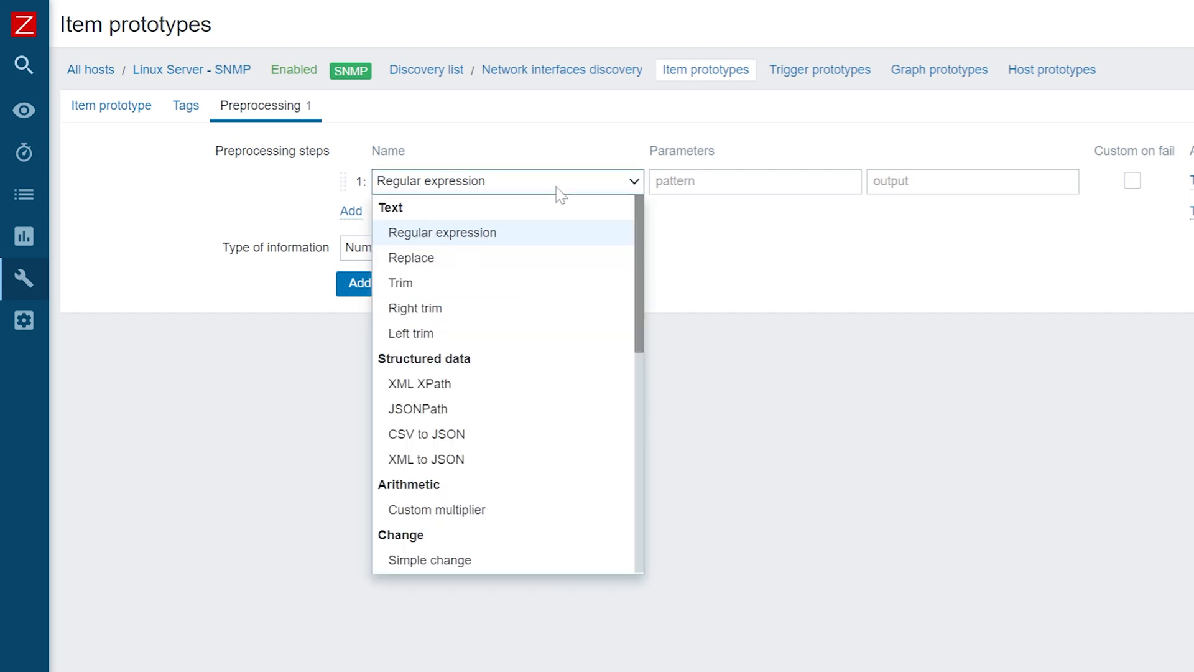
scroll("down", 3)
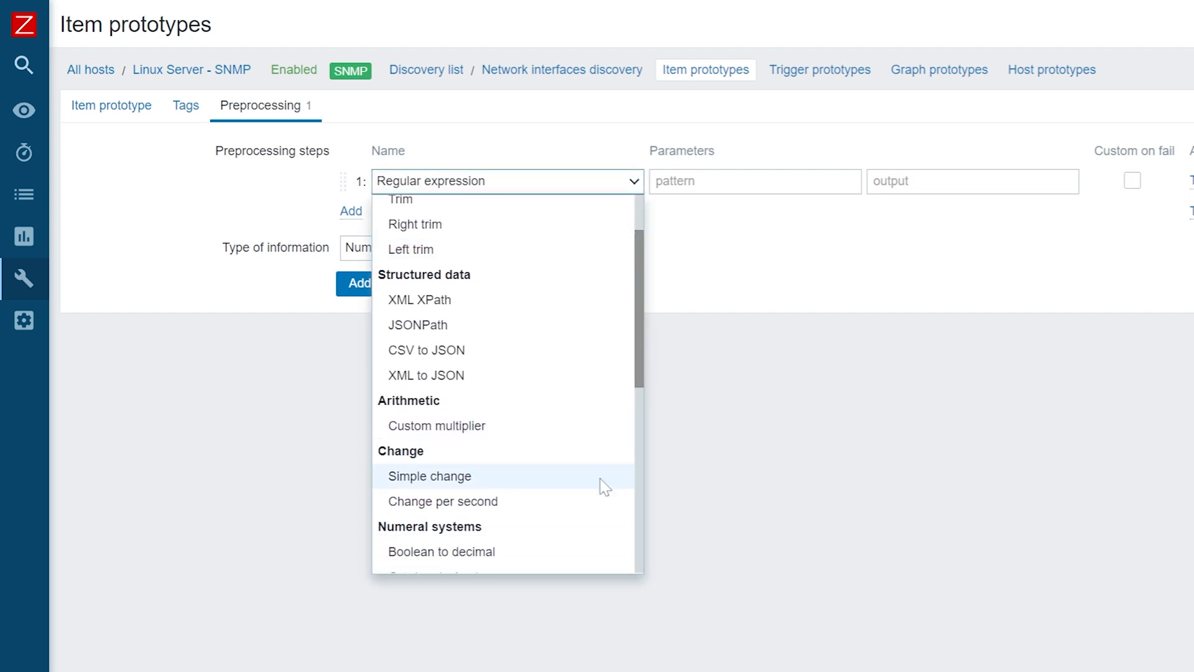
left_click(443, 502)
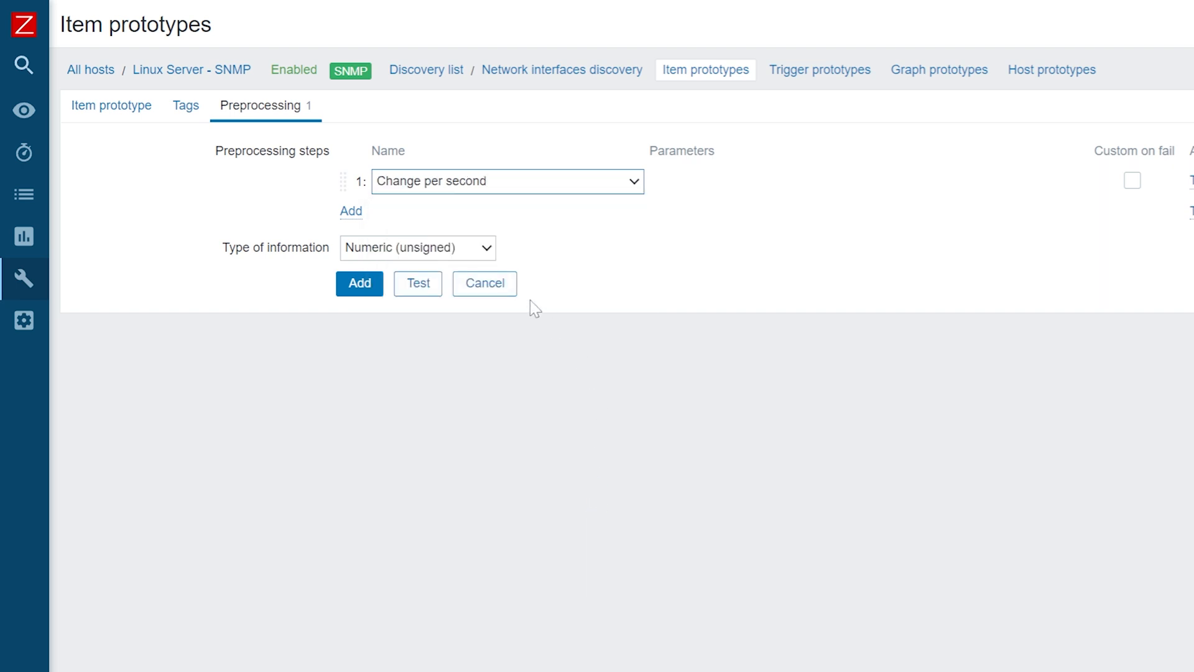
left_click(350, 212)
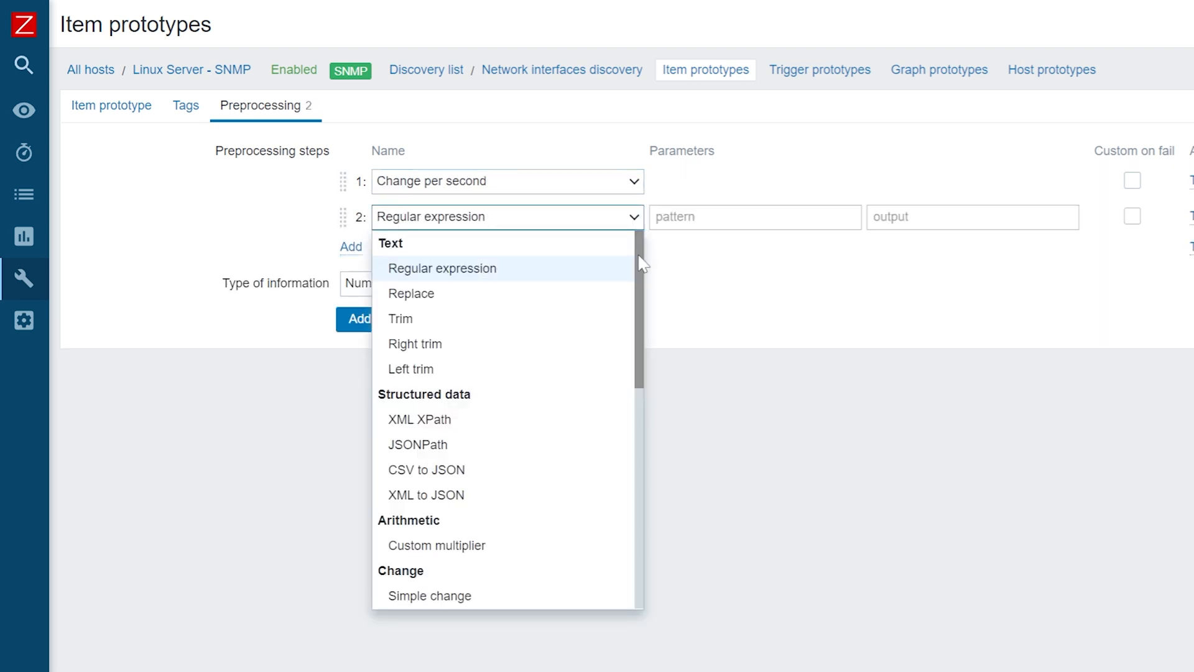
scroll("down", 3)
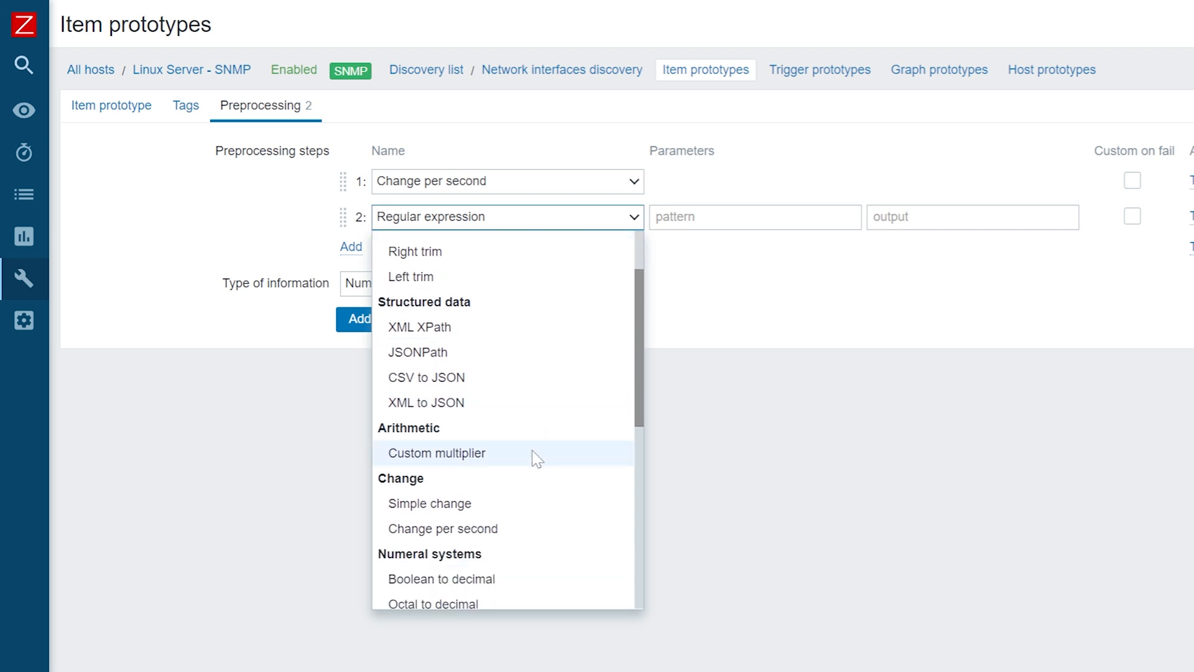
left_click(438, 453)
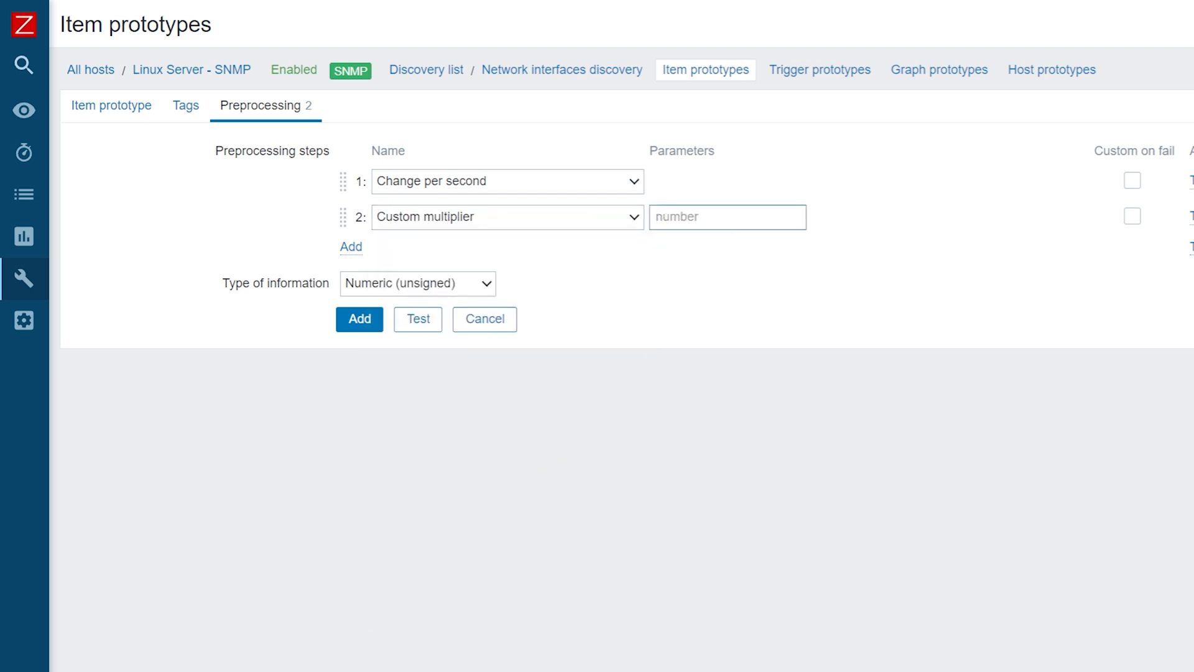
type("8")
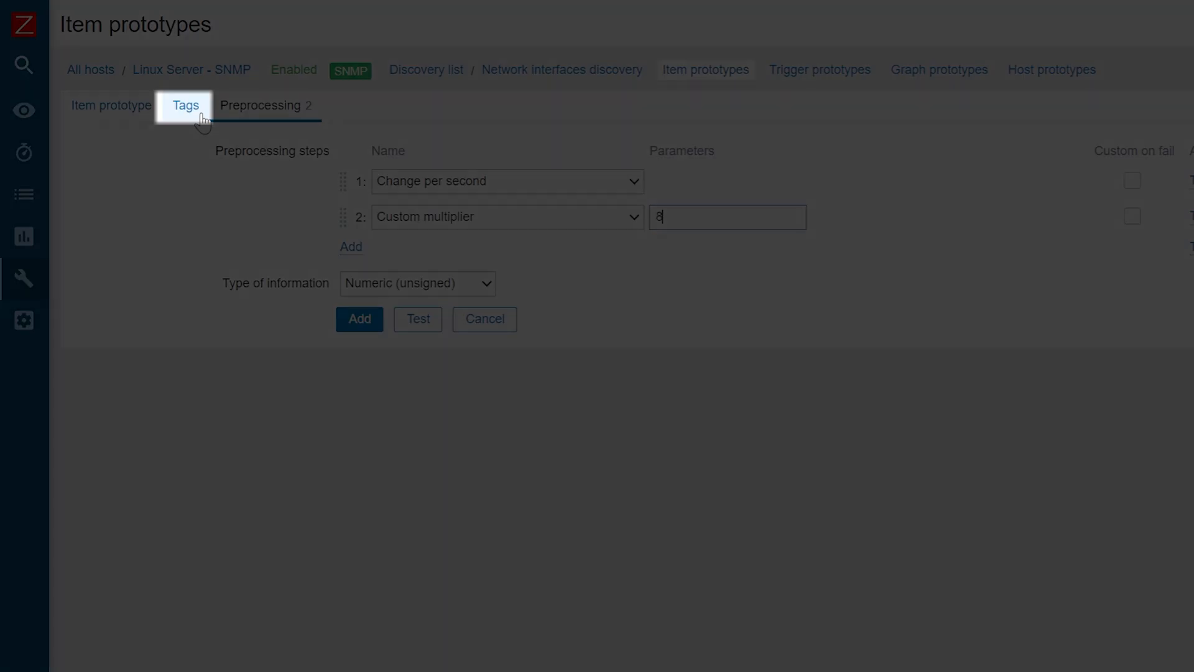
Add tag Type with value {#IFTYPE} and save the new item prototype
left_click(185, 105)
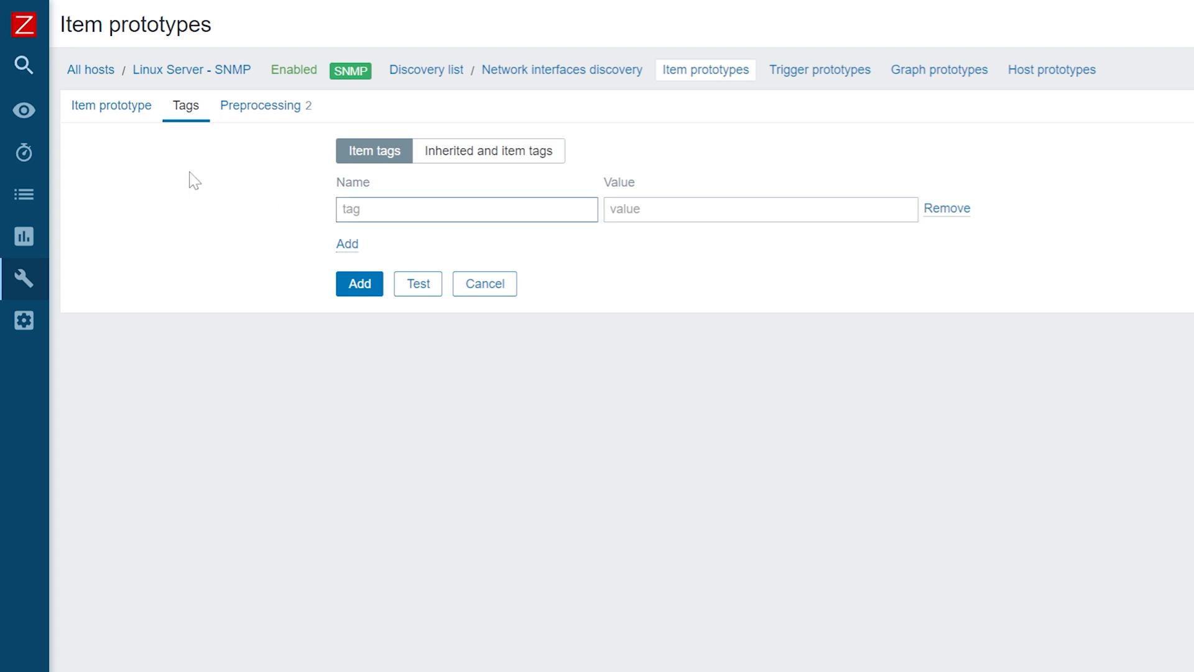
type("Type")
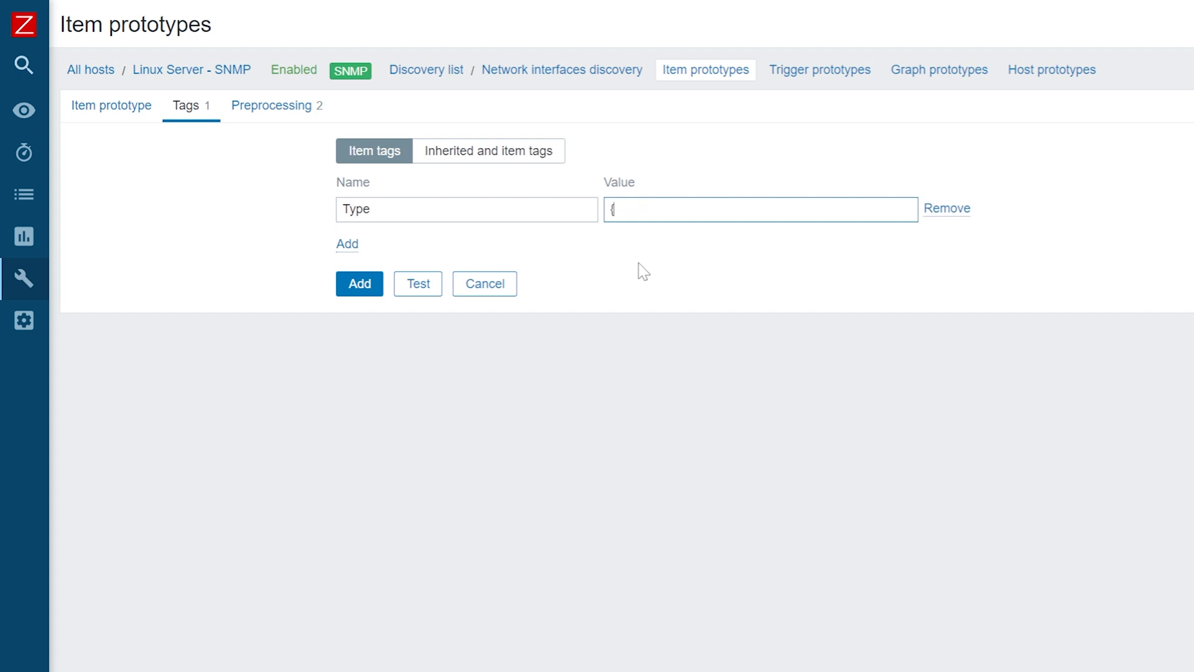
type("{#IFTYPE}")
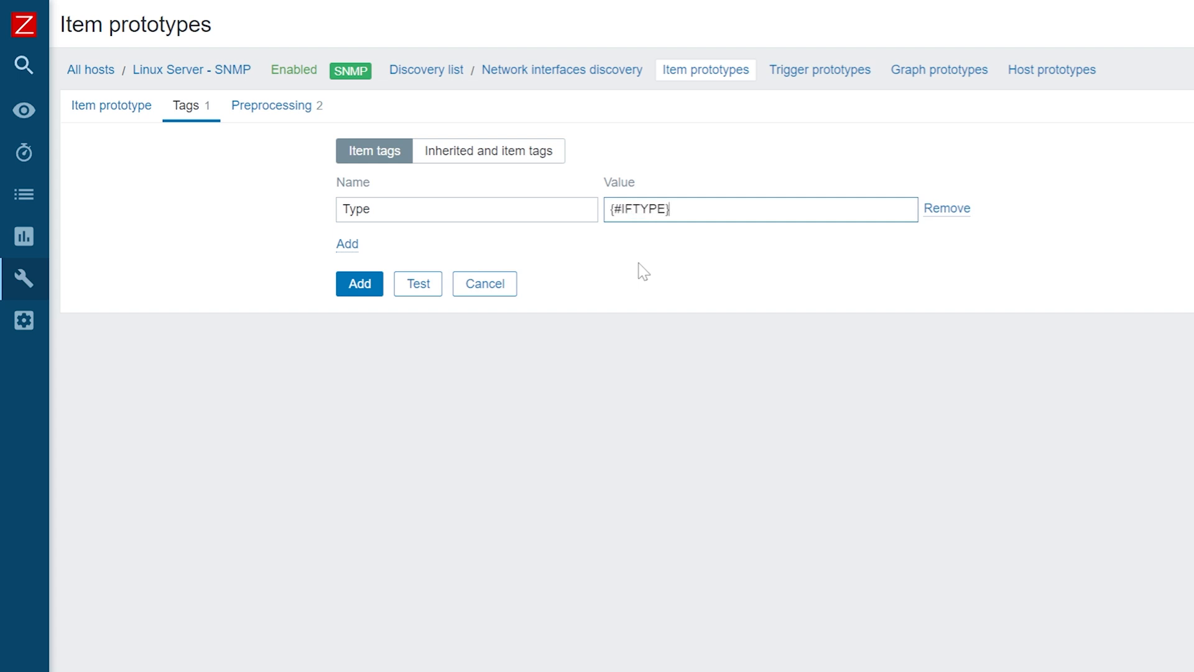
left_click(358, 284)
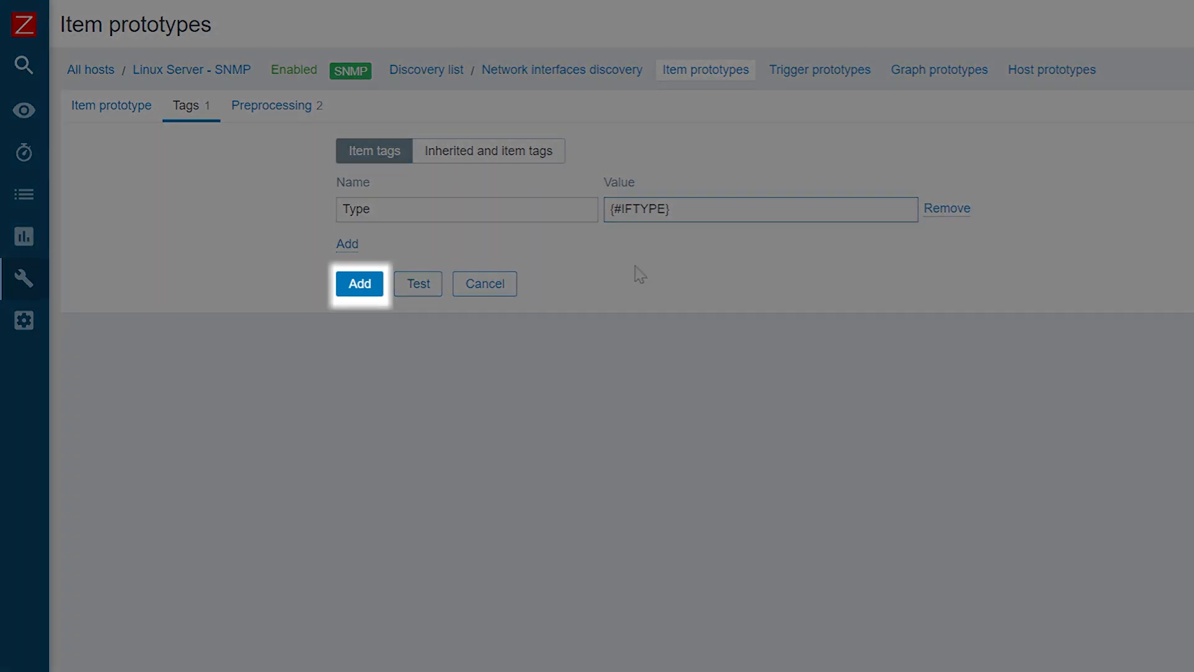
mouse_move(359, 283)
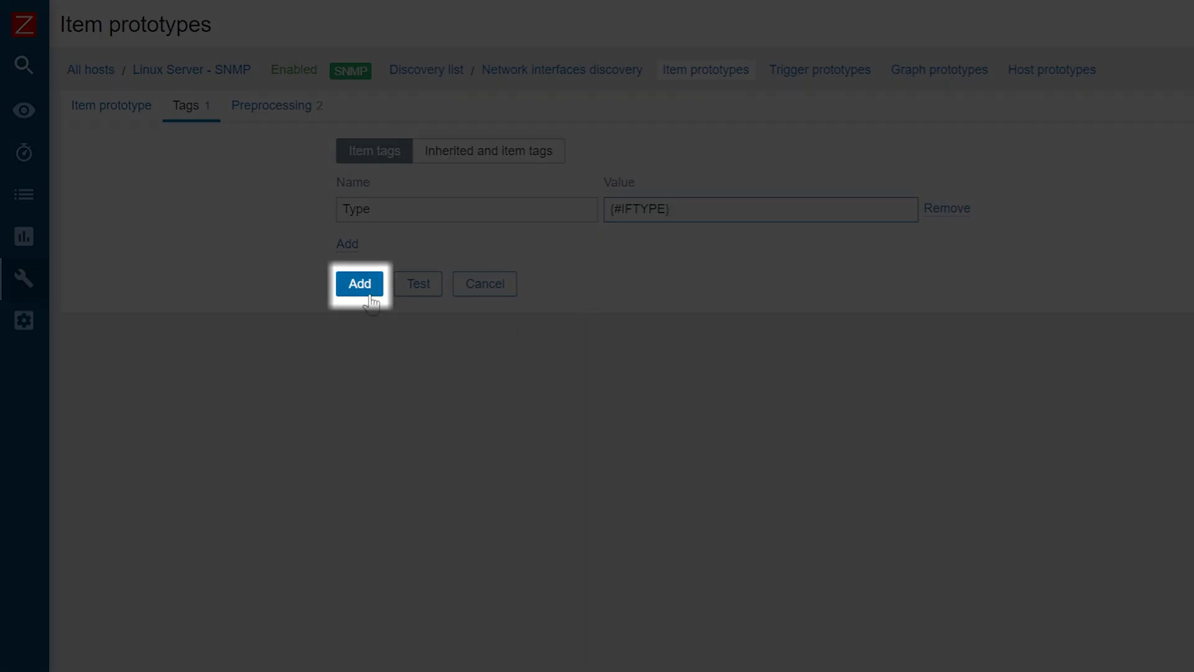
left_click(359, 283)
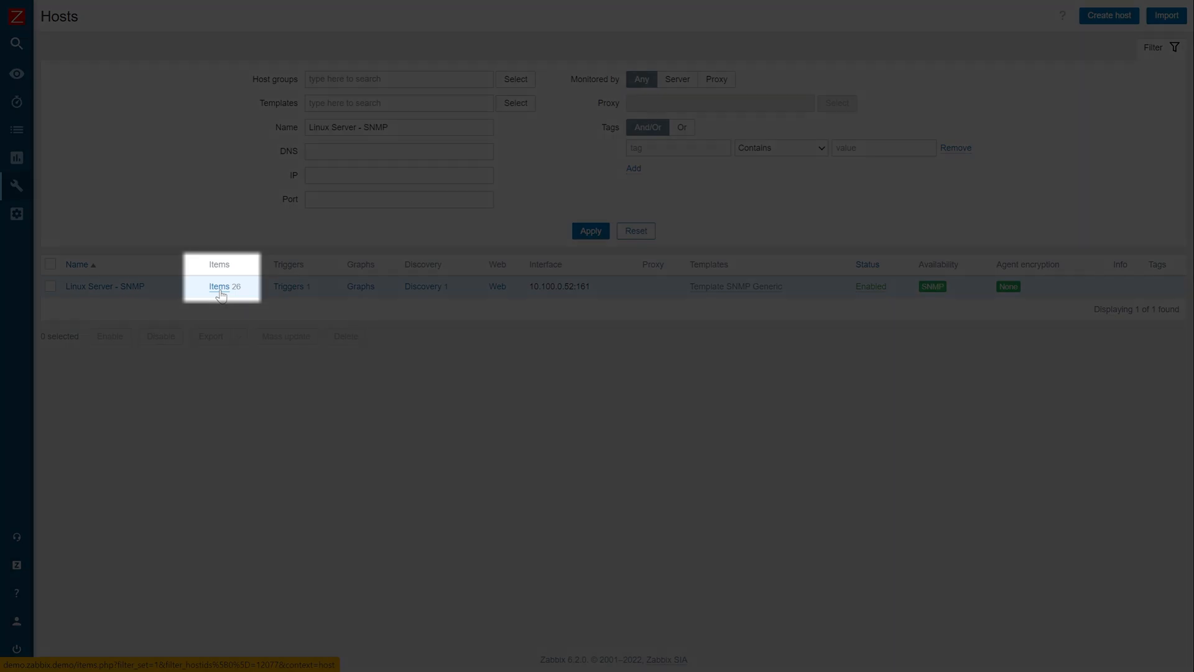
Open the Linux Server - SNMP items list showing discovered per-interface Bits received items
left_click(220, 287)
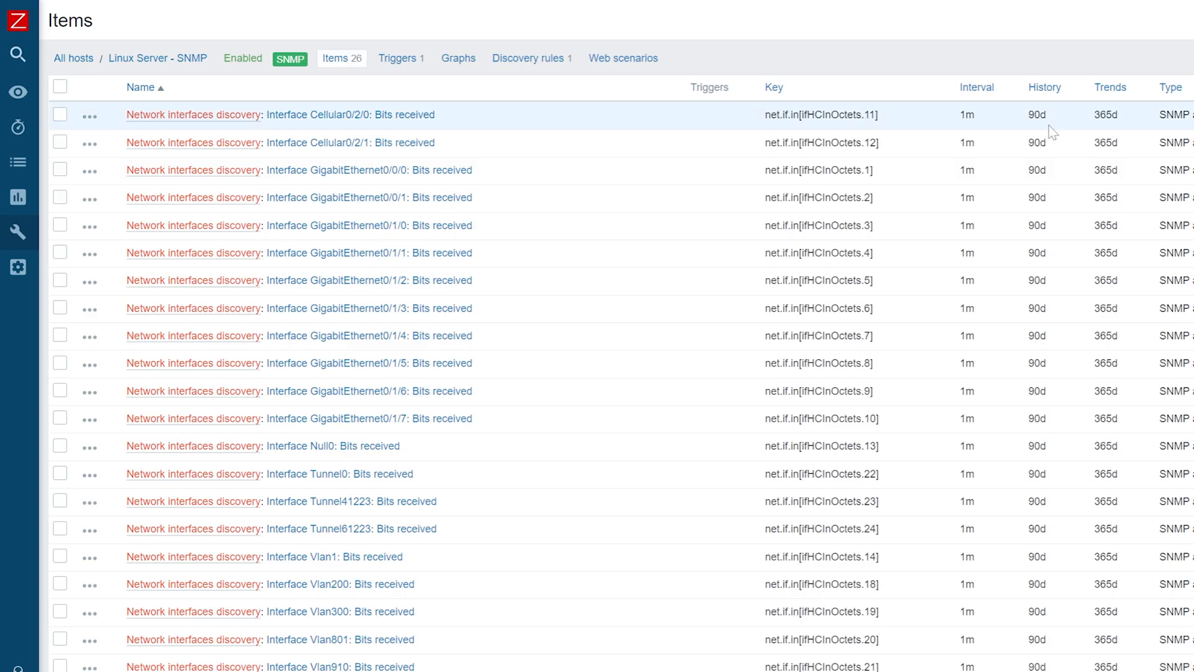
mouse_move(648, 202)
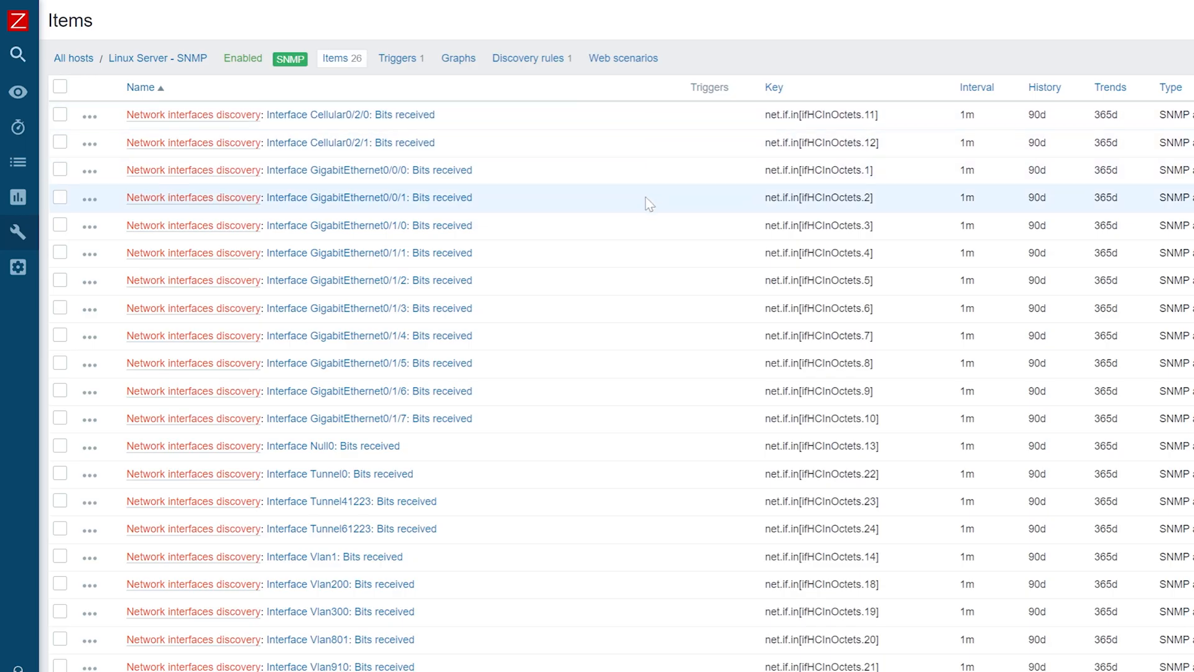
mouse_move(594, 372)
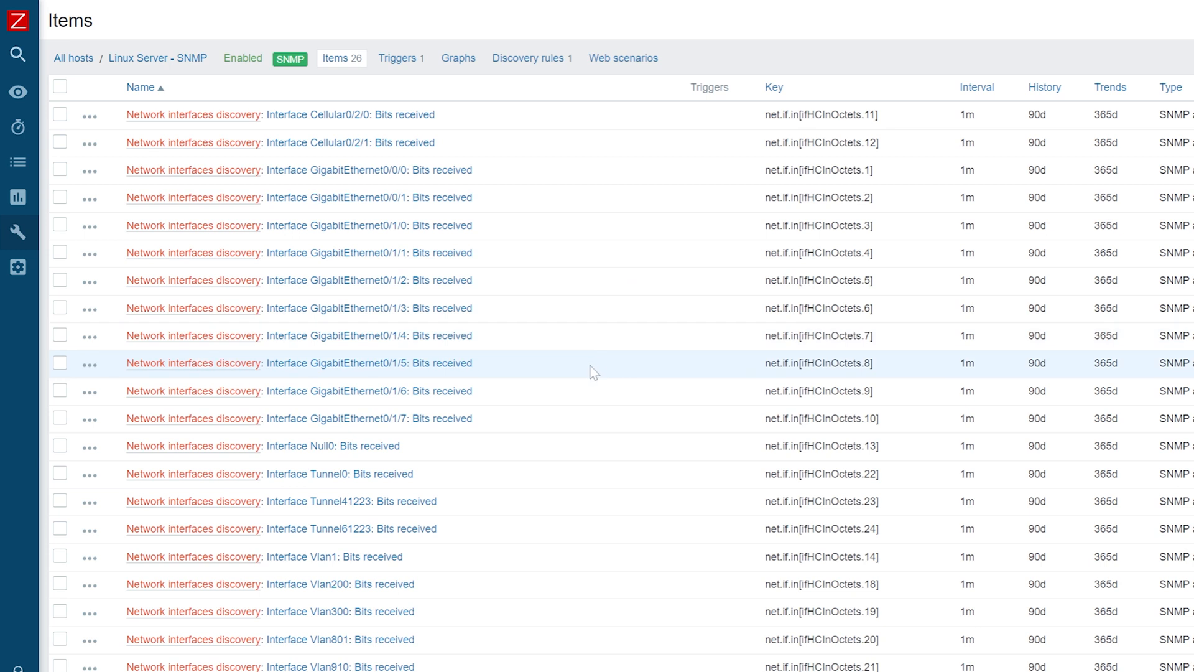
mouse_move(593, 488)
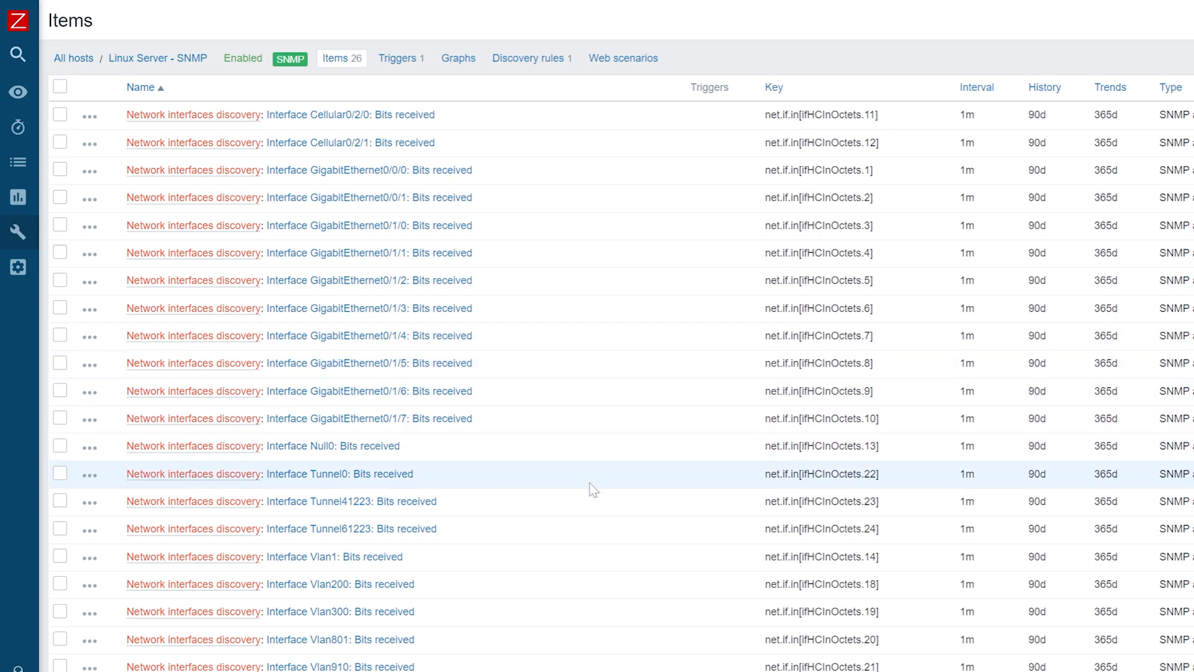
mouse_move(513, 583)
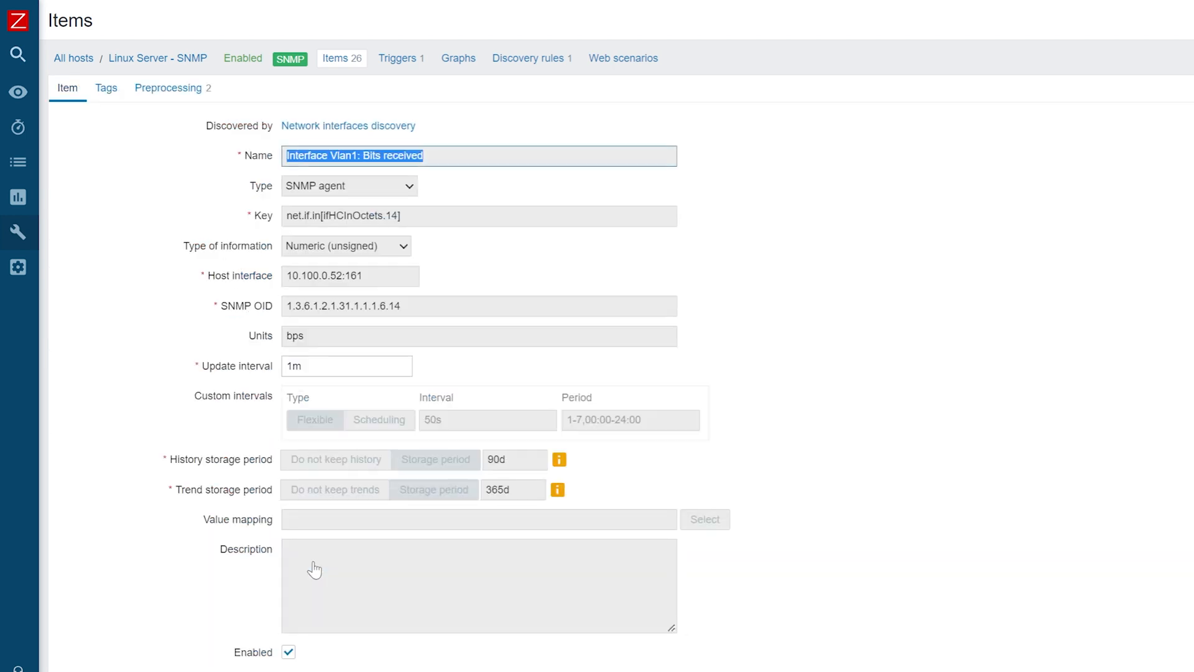
left_click(445, 283)
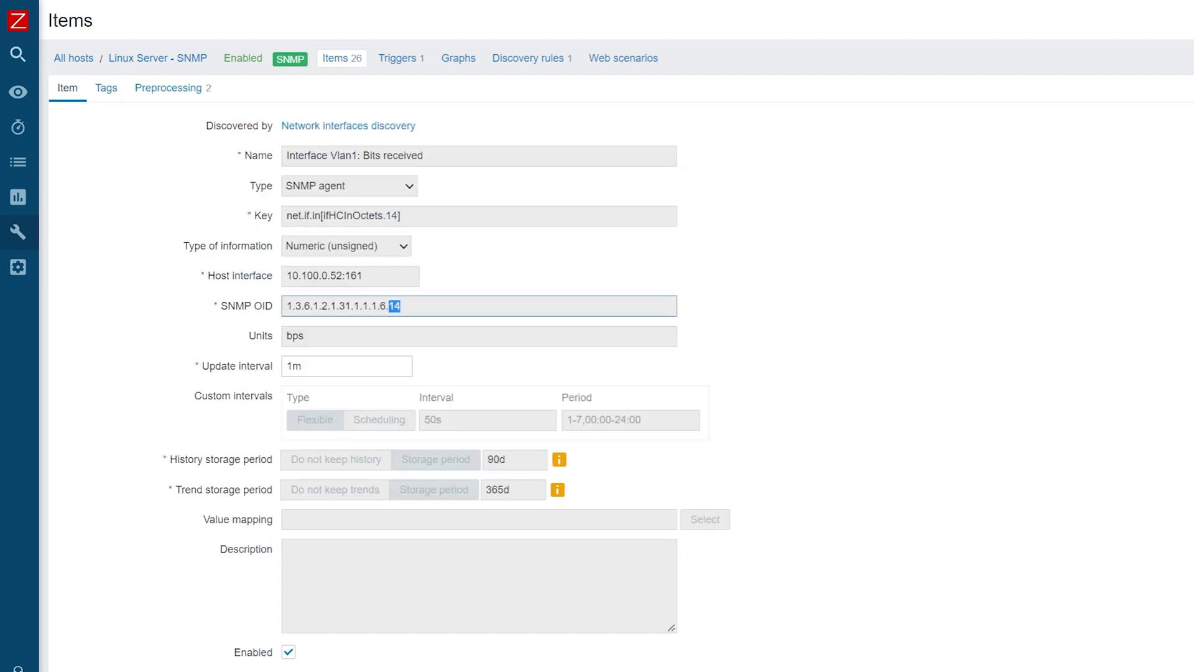
mouse_move(443, 285)
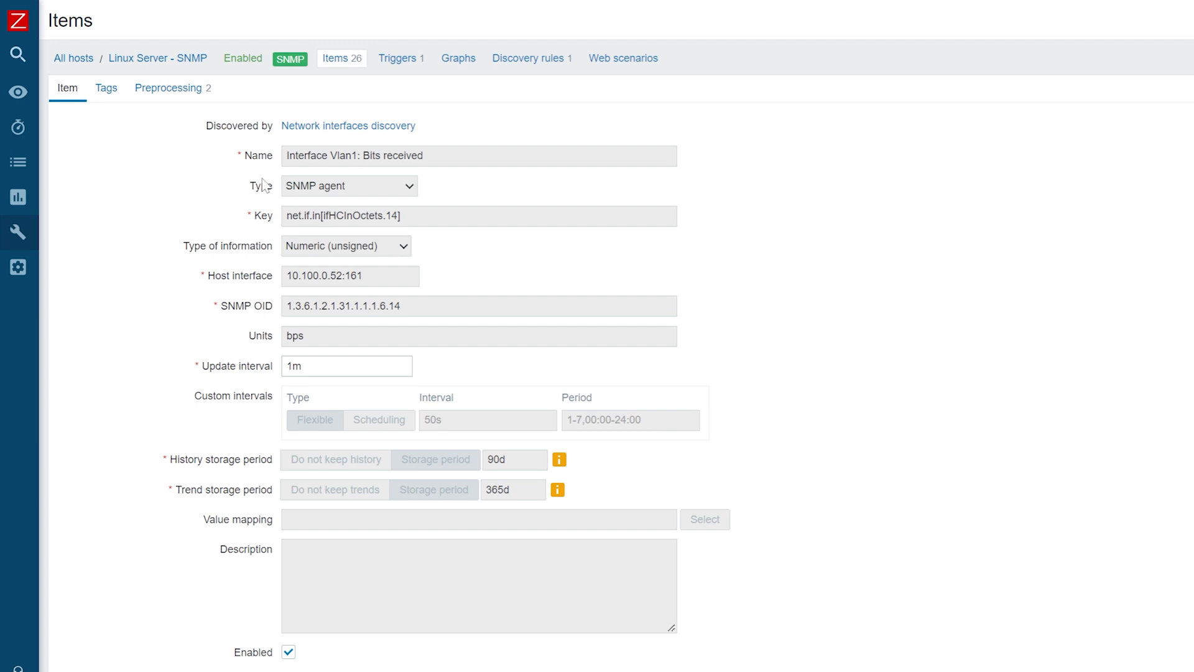
left_click(105, 87)
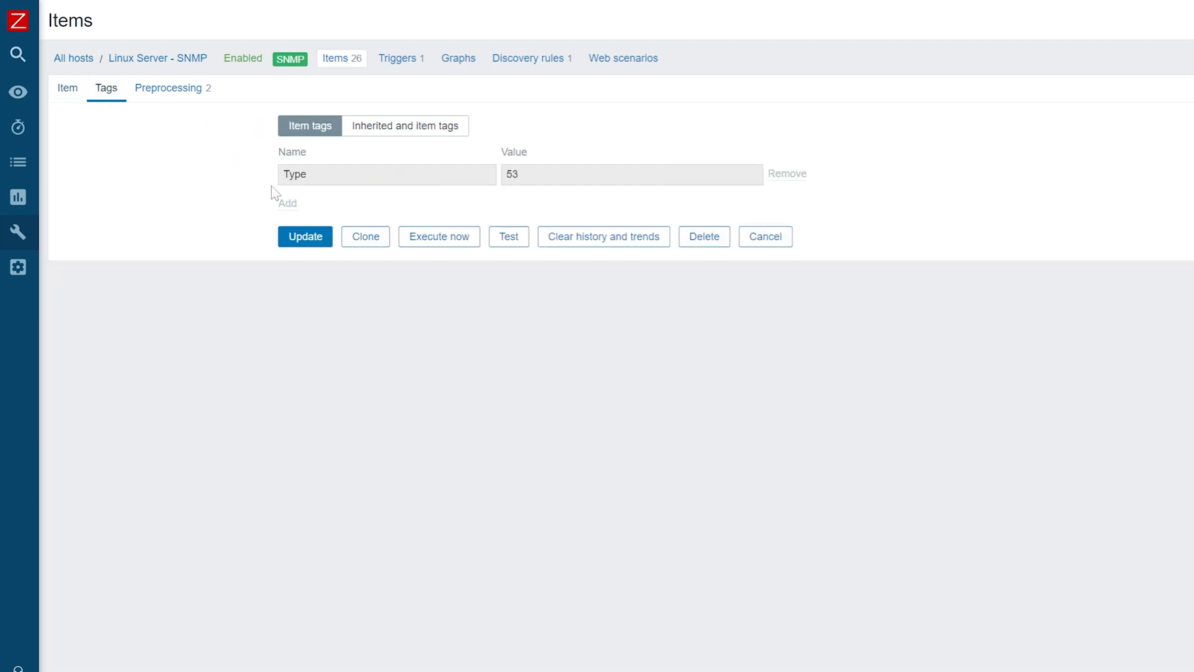
mouse_move(139, 134)
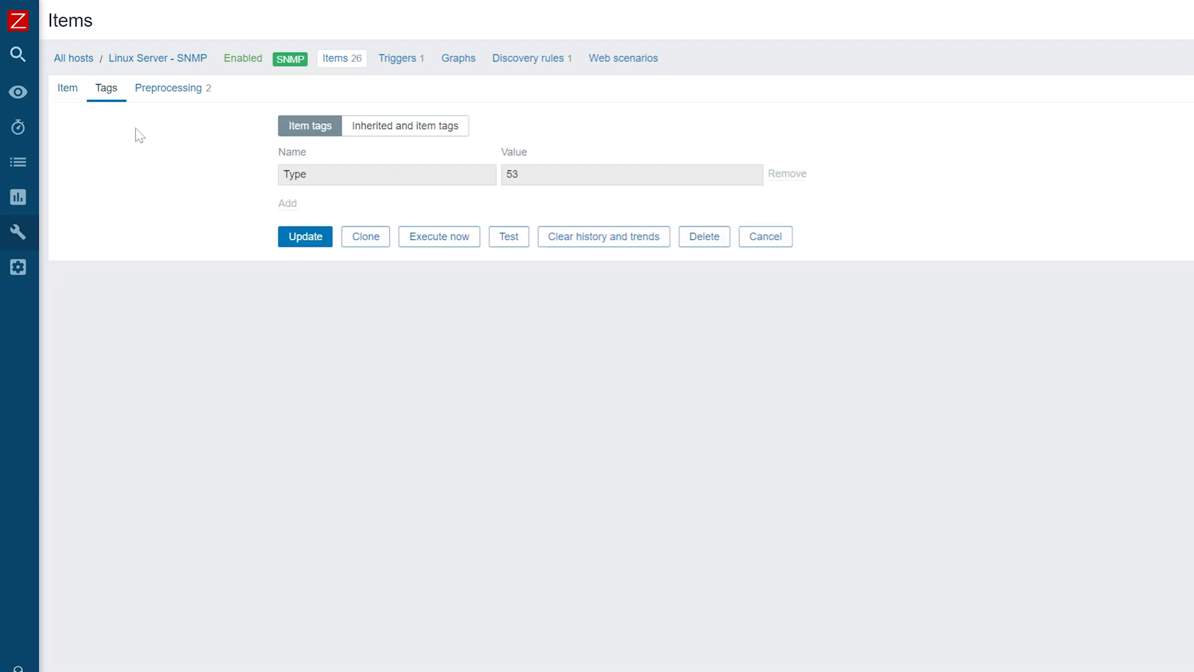
left_click(67, 87)
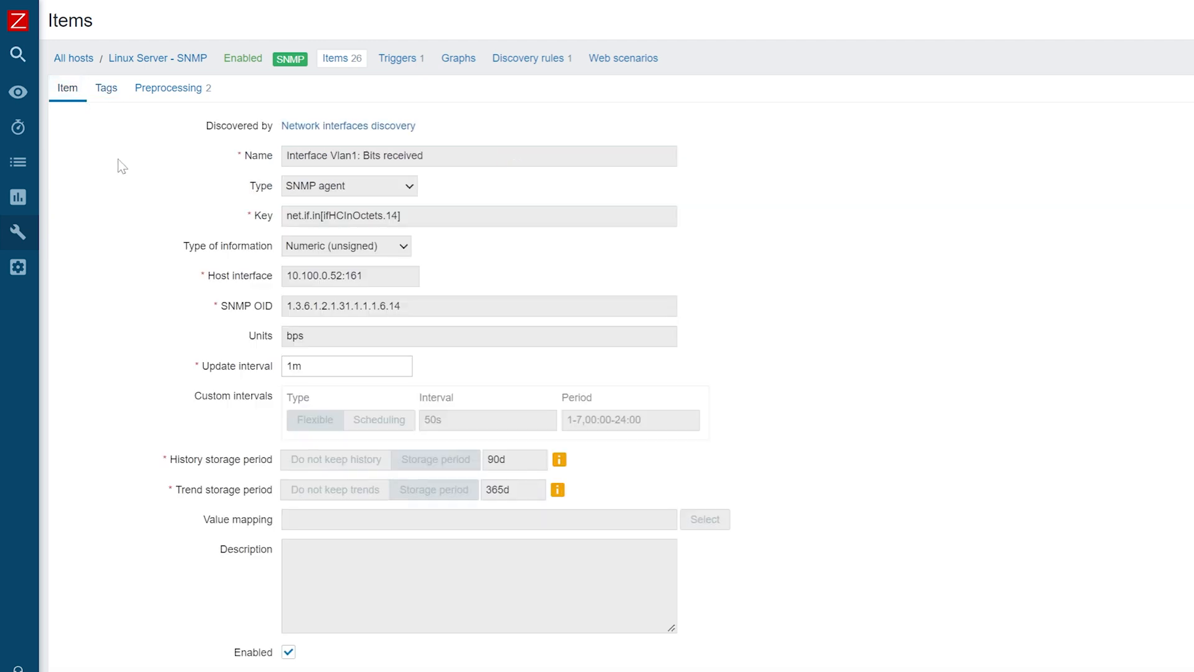